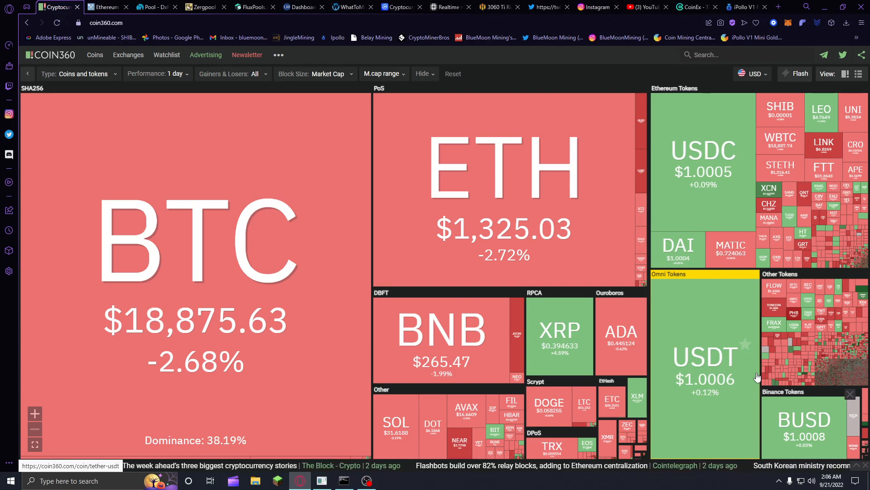
pyautogui.moveTo(615, 420)
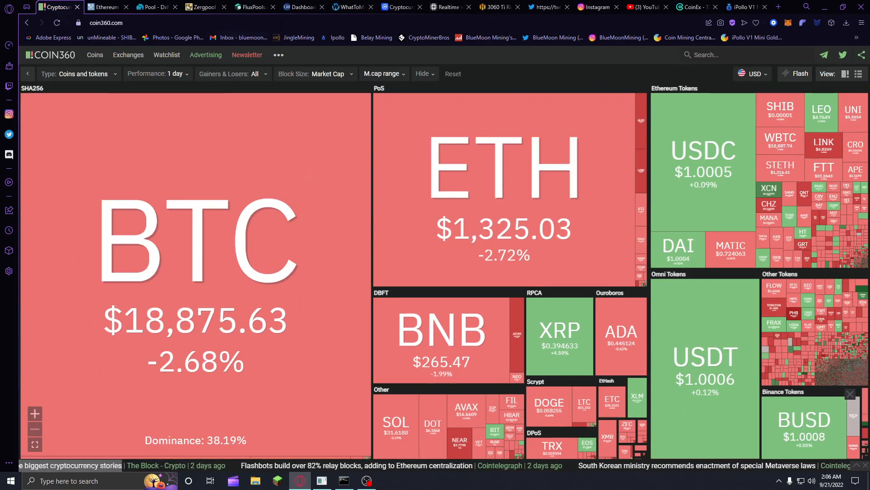
# - Recalculate WhatToMine coin profitability for the 3060 Ti rig and review the results table
pyautogui.click(350, 7)
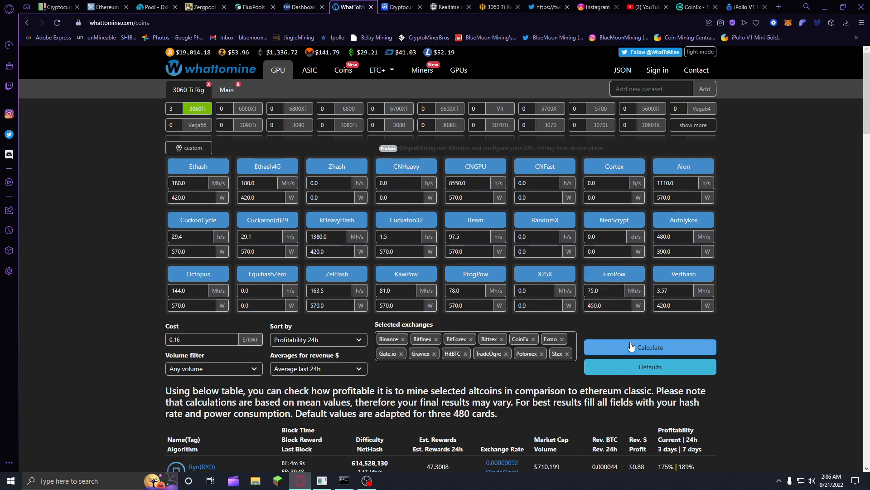
pyautogui.click(649, 347)
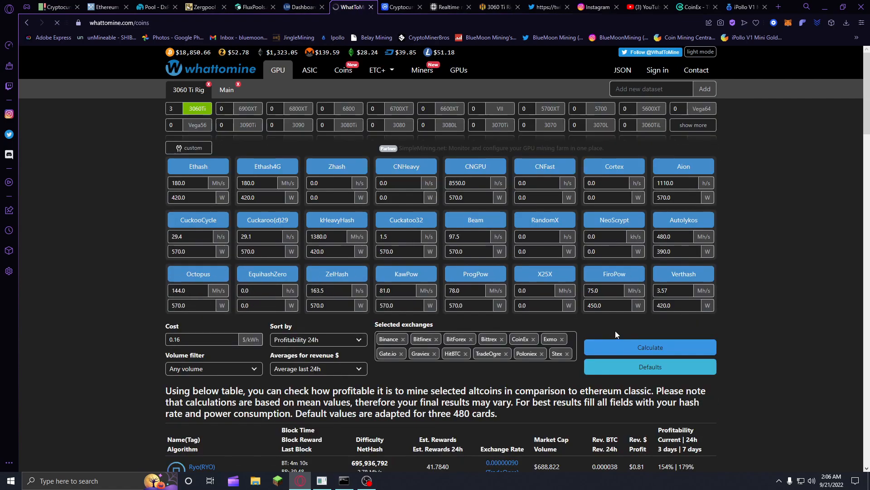
pyautogui.scroll(-3)
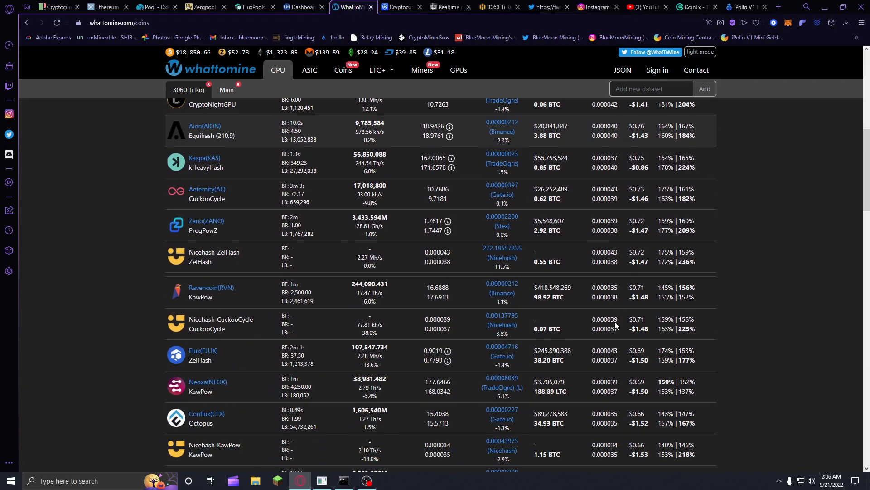
pyautogui.scroll(-3)
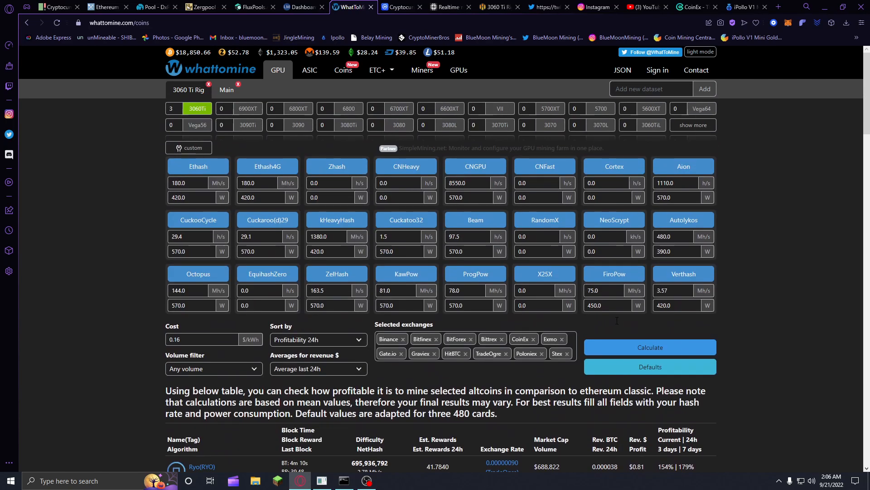
# - Refresh the LuckyMonster solo-mining stats, then bring up the FluxLabsPools miner dashboard
pyautogui.click(301, 6)
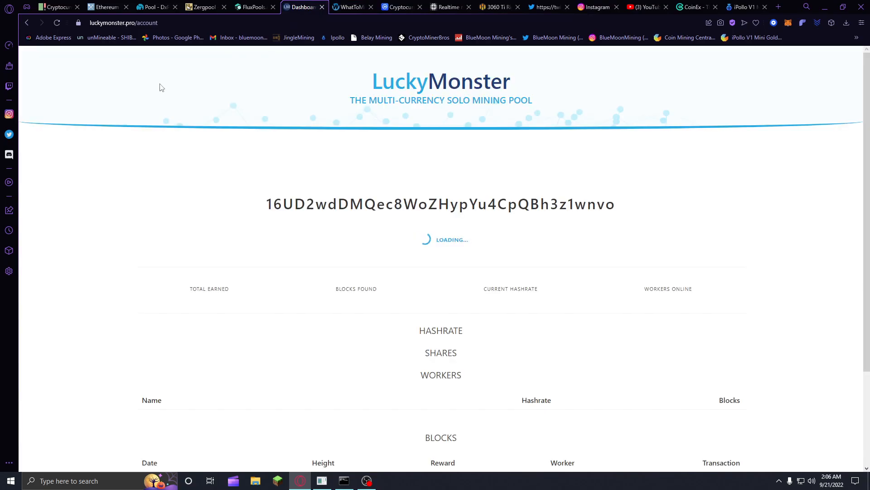
pyautogui.click(56, 23)
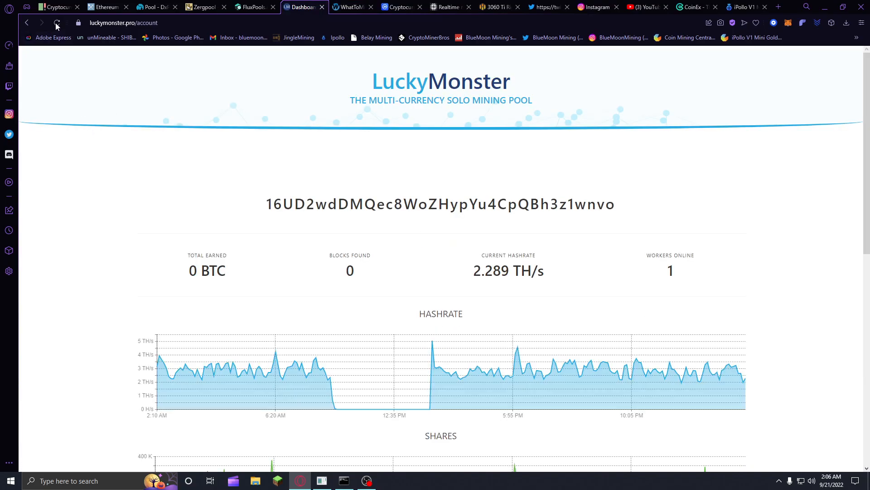
pyautogui.click(253, 6)
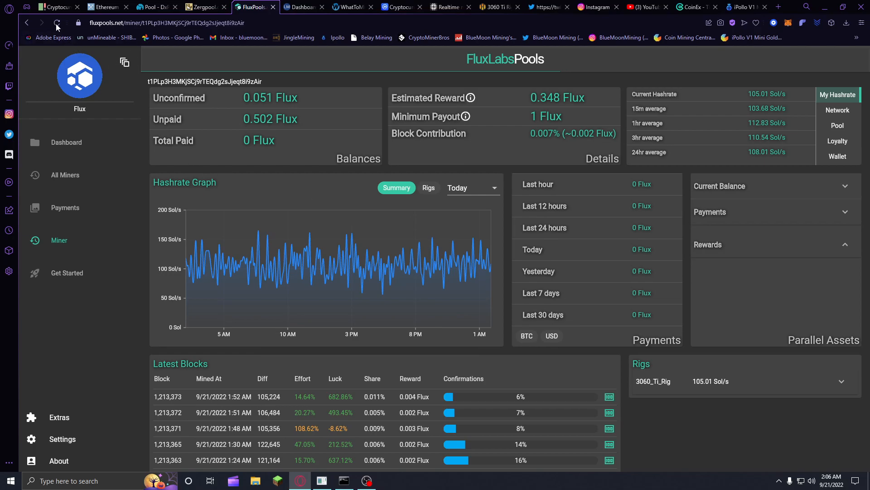
# - Return to the Coin360 crypto price heatmap
pyautogui.click(57, 22)
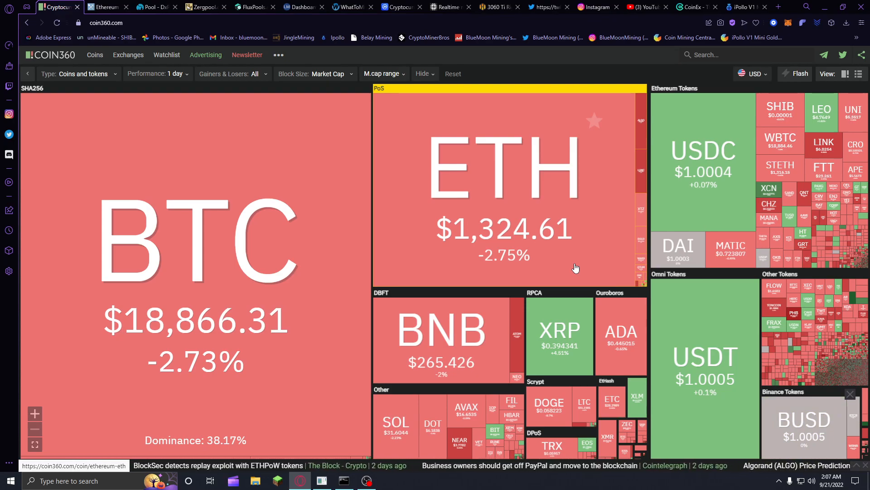
pyautogui.hscroll(-3)
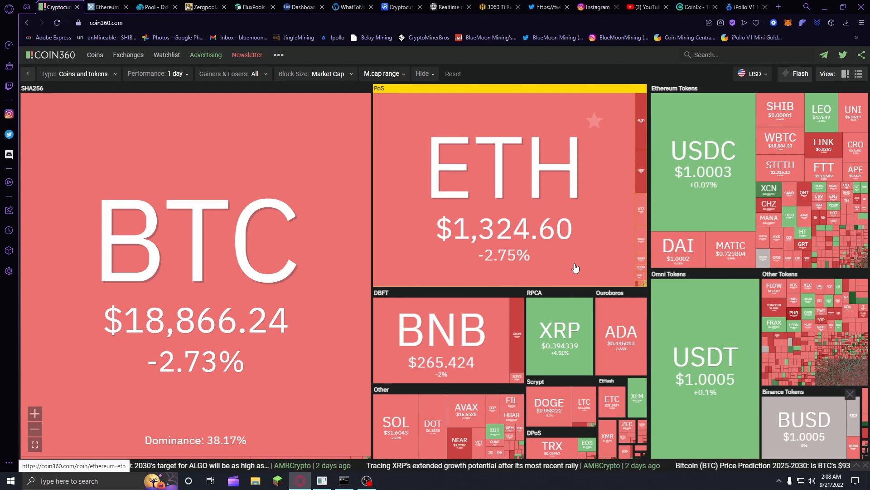
pyautogui.hscroll(-3)
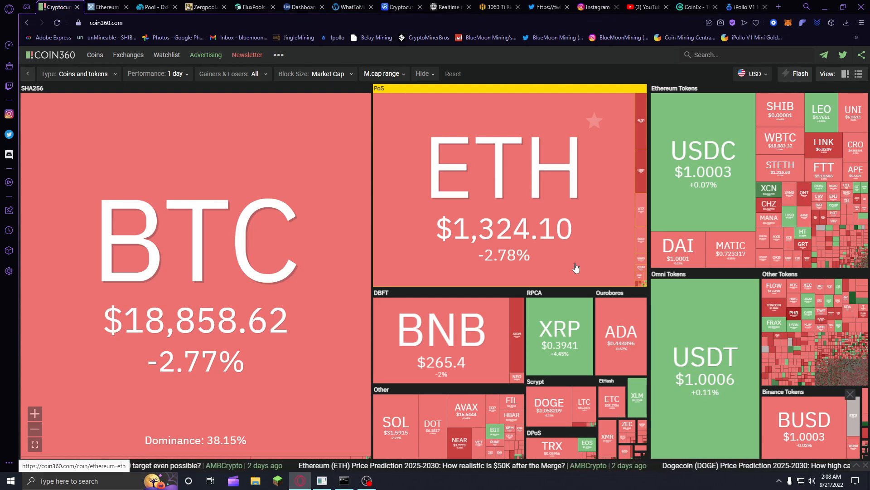
pyautogui.hscroll(-3)
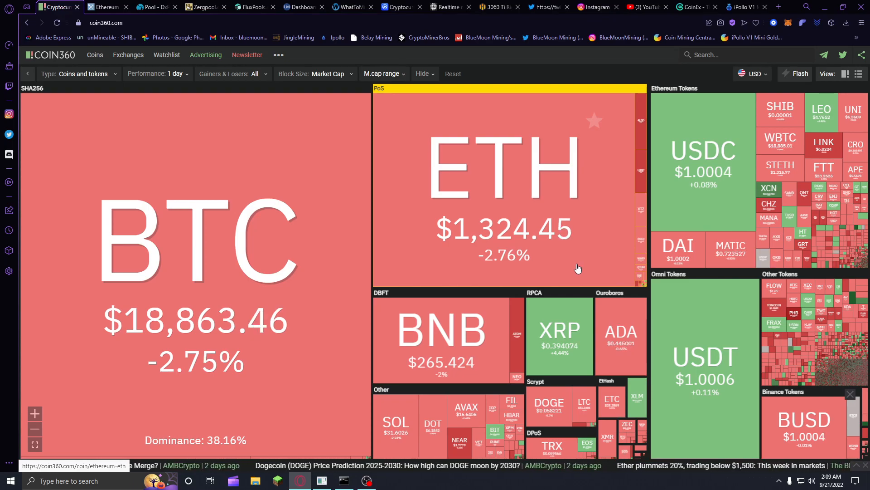
# - Show the EthereumFair (ETF) pool list in MiningPoolStats
pyautogui.click(105, 6)
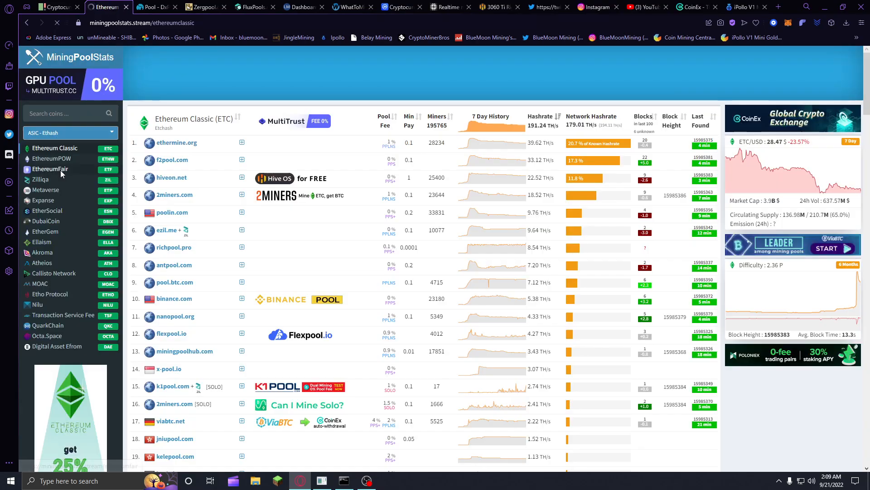
pyautogui.click(49, 169)
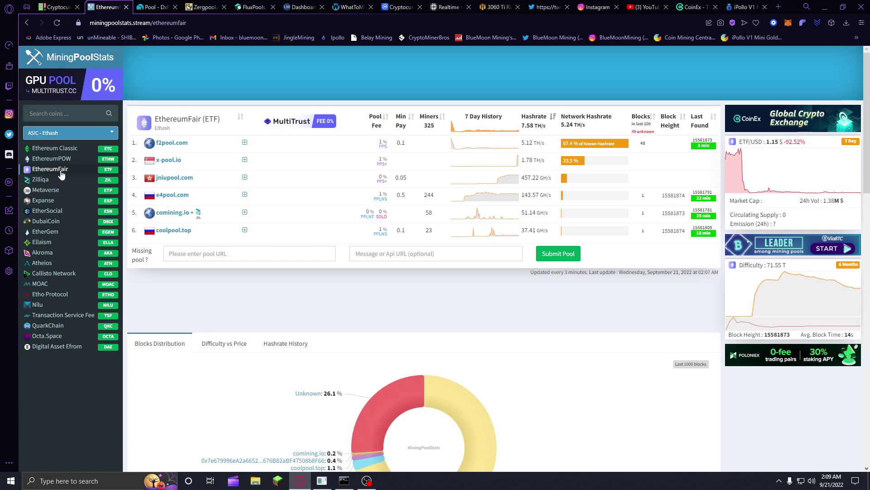
pyautogui.moveTo(51, 158)
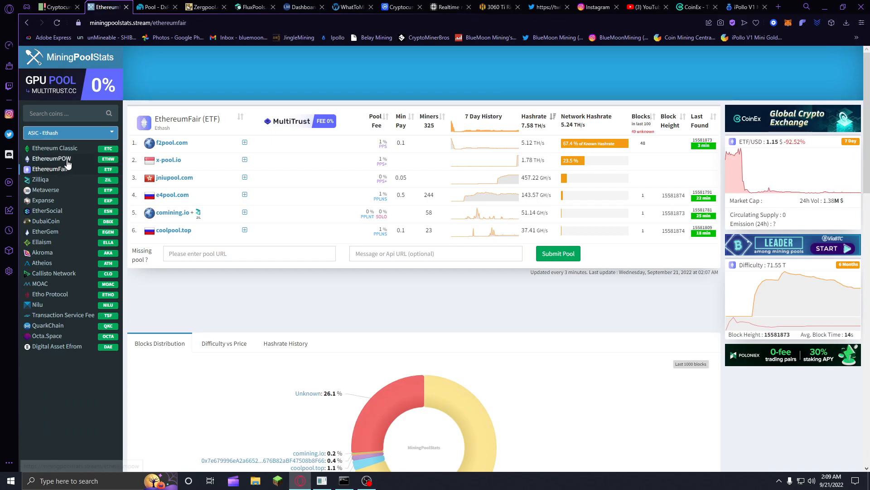
# - Show the EthereumPOW (ETHW) pool list in MiningPoolStats
pyautogui.click(50, 158)
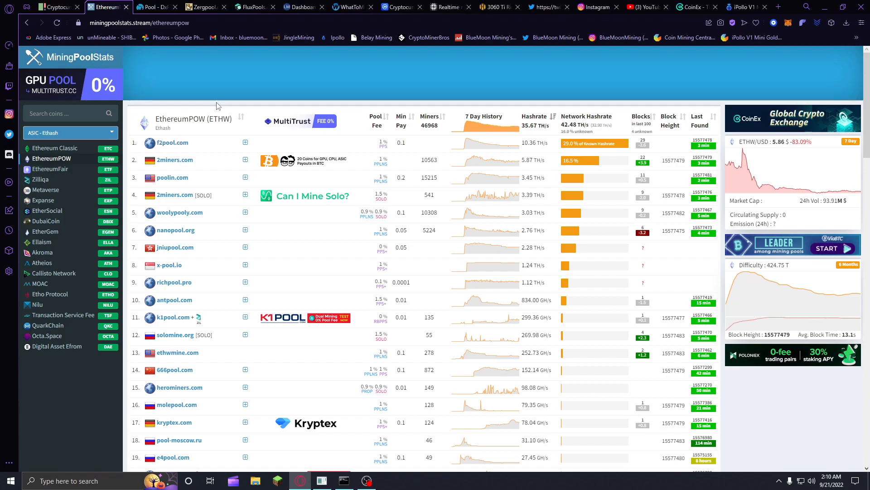
pyautogui.click(70, 132)
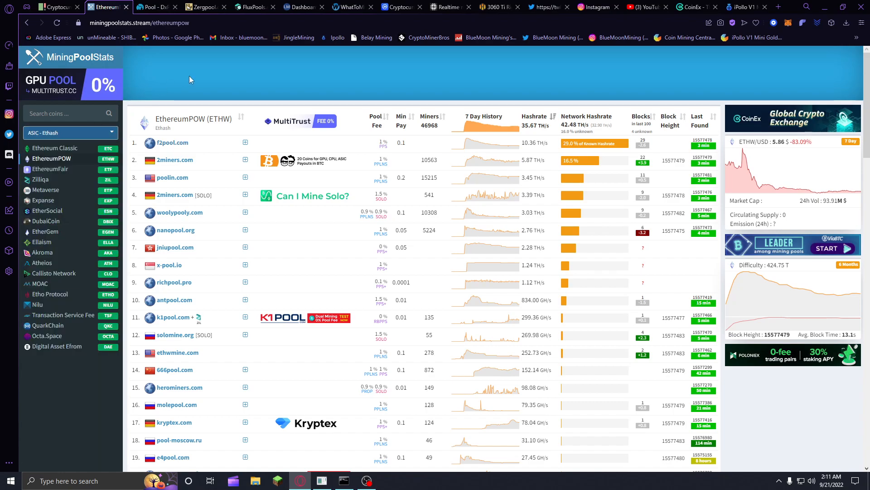
pyautogui.moveTo(56, 147)
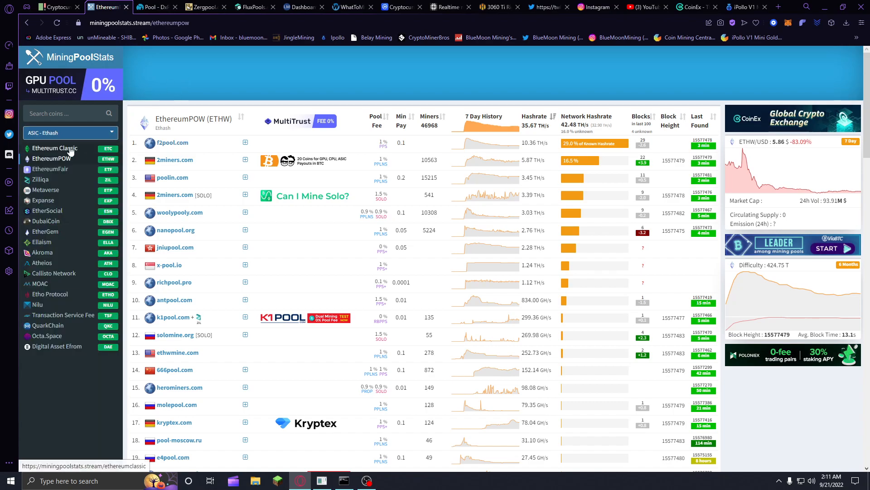
# - Show the Ethereum Classic (ETC) pool ranking in MiningPoolStats
pyautogui.click(54, 148)
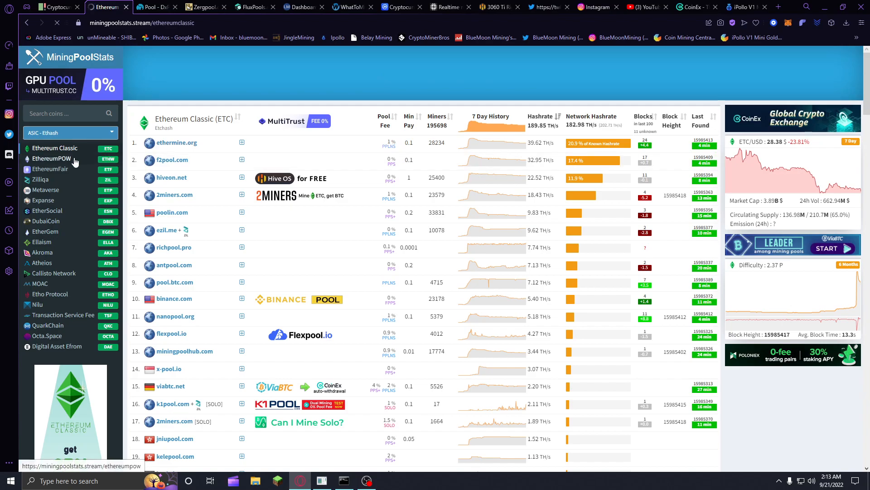
# - Cycle through EthereumPOW and EthereumFair pool lists and return to Ethereum Classic
pyautogui.click(51, 157)
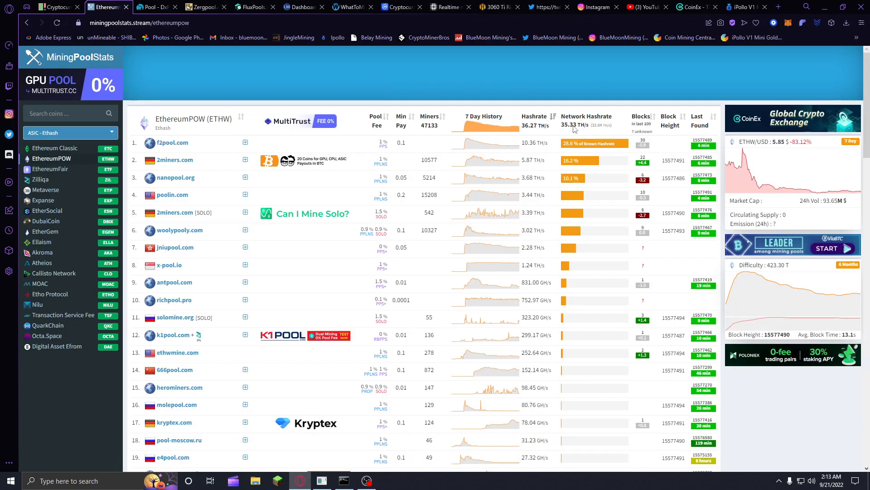
pyautogui.moveTo(538, 145)
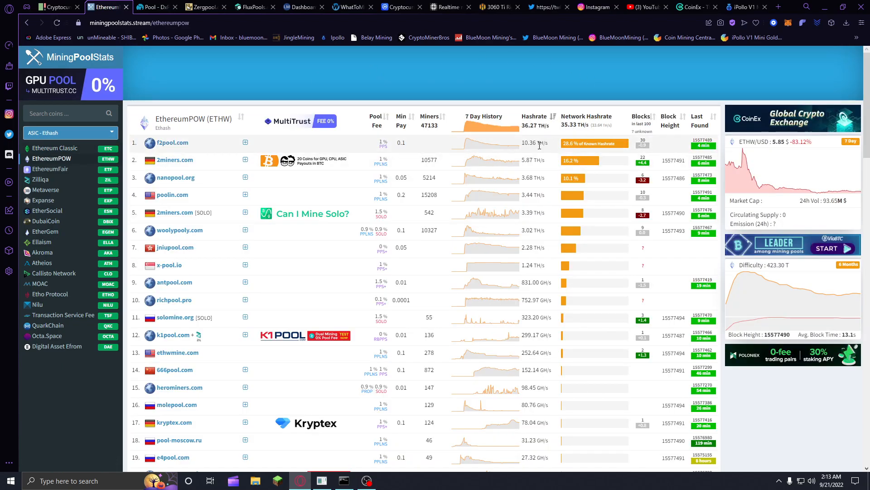
pyautogui.moveTo(471, 126)
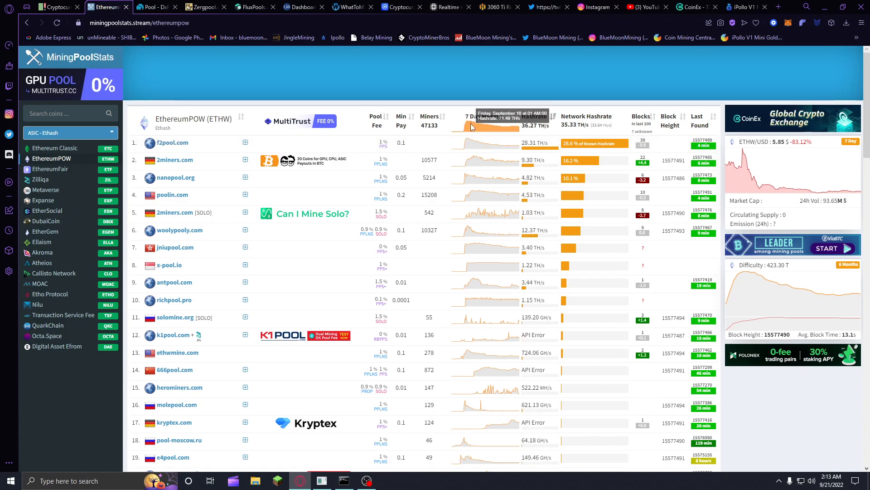
pyautogui.moveTo(467, 126)
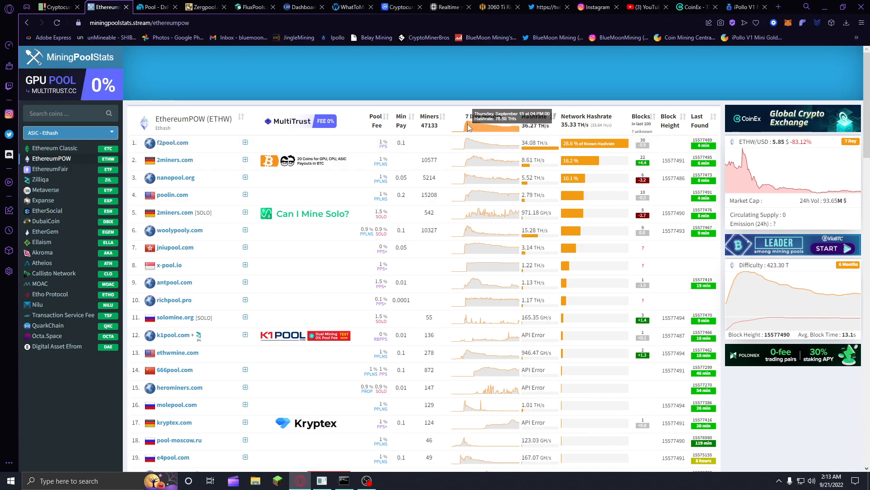
pyautogui.moveTo(51, 169)
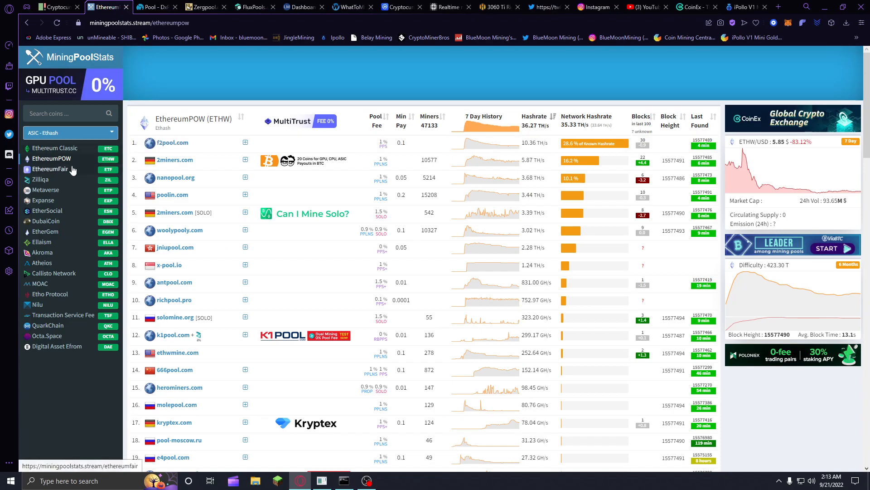
pyautogui.click(51, 169)
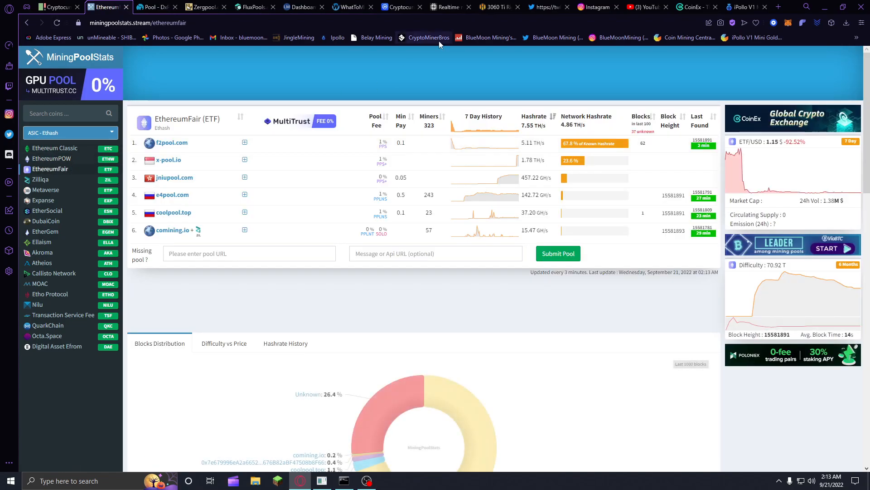
pyautogui.moveTo(54, 148)
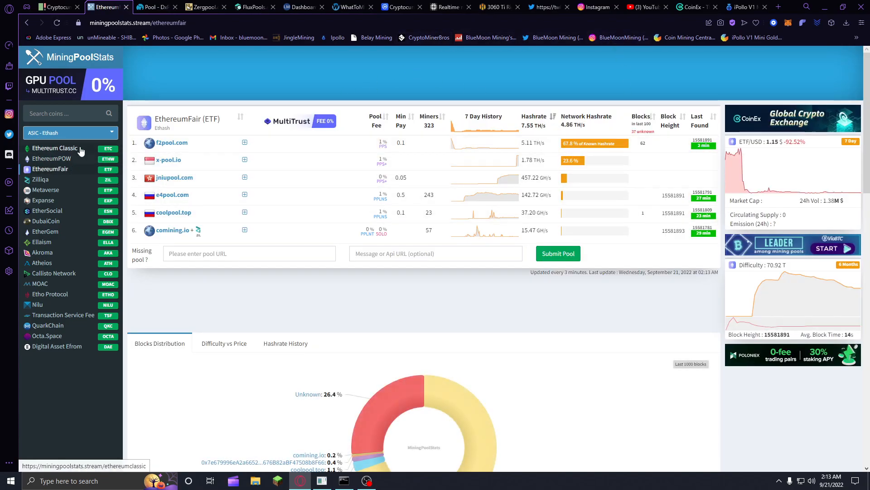
pyautogui.click(55, 148)
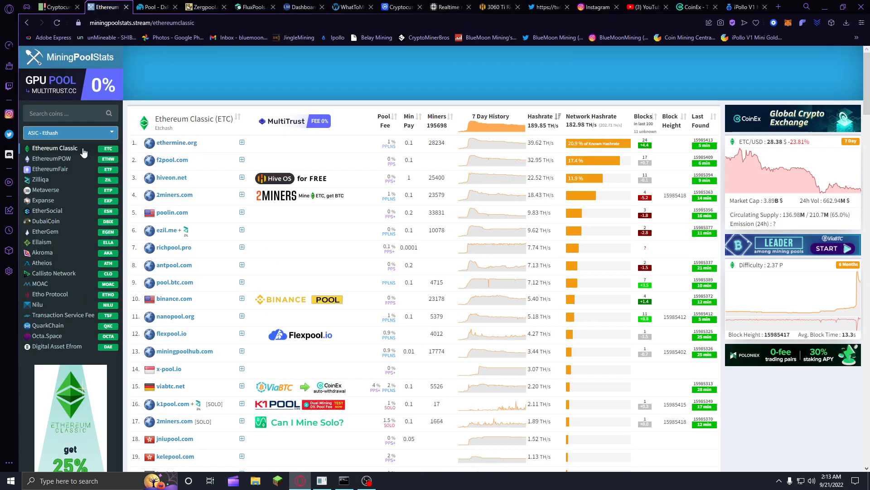
pyautogui.moveTo(80, 136)
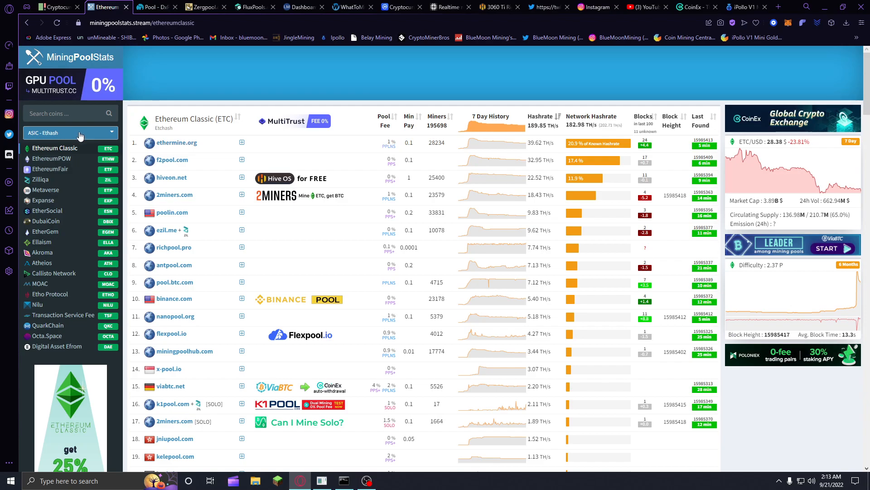
# - Expand the mining algorithm category list (ASIC, GPU, CPU)
pyautogui.click(71, 133)
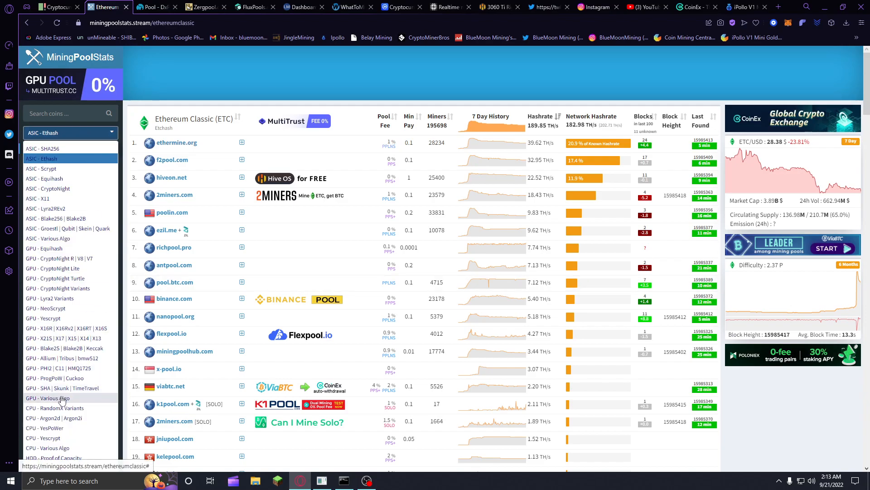
pyautogui.moveTo(50, 249)
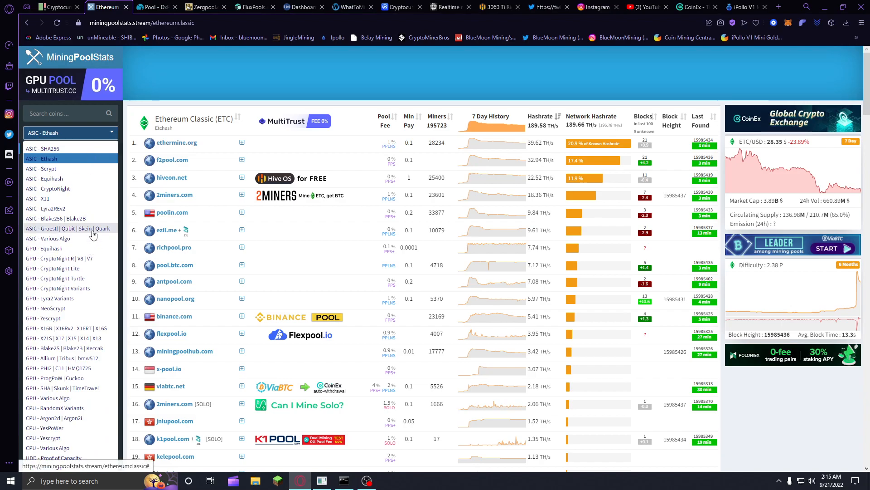
# - Switch to GPU Equihash coins and view the Flux pool ranking
pyautogui.click(43, 248)
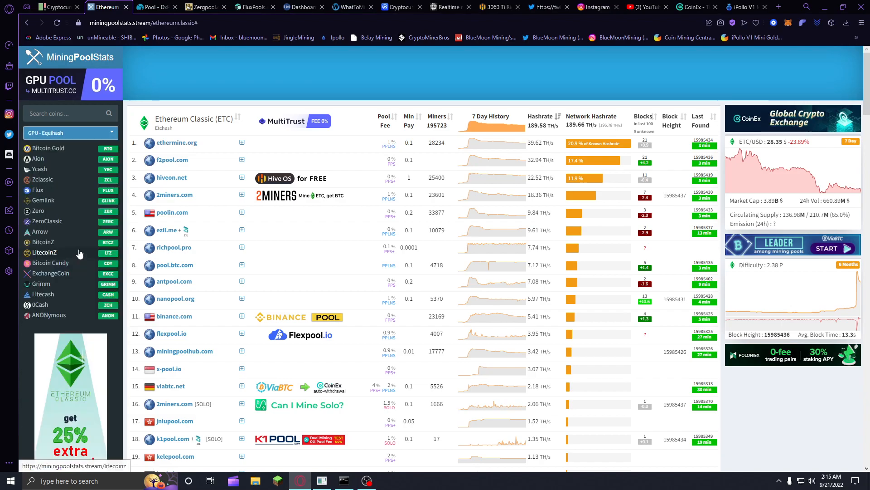
pyautogui.moveTo(42, 179)
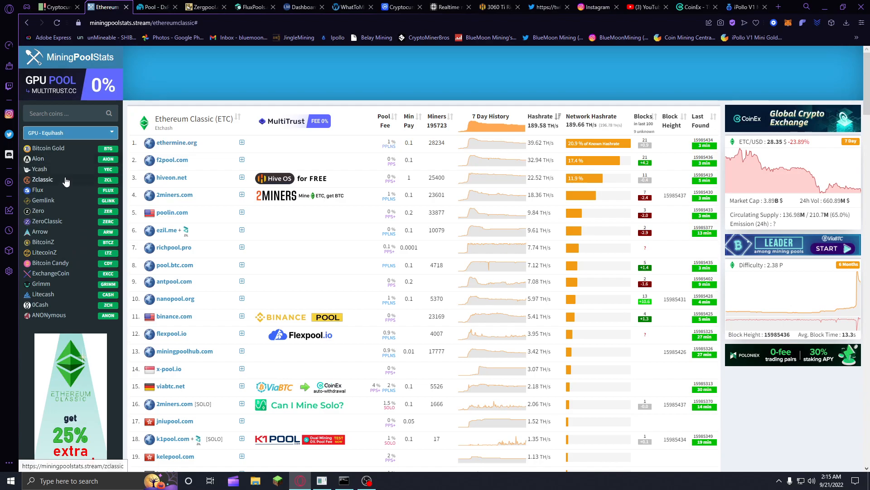
pyautogui.click(37, 189)
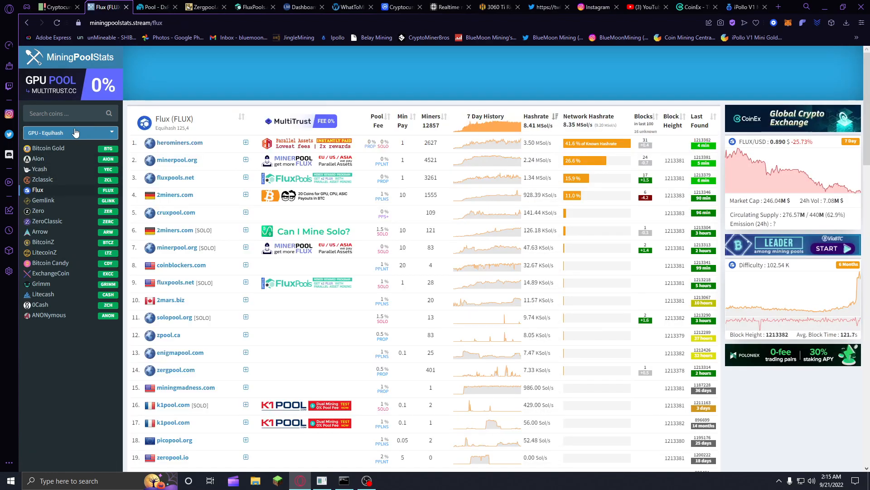
pyautogui.click(70, 132)
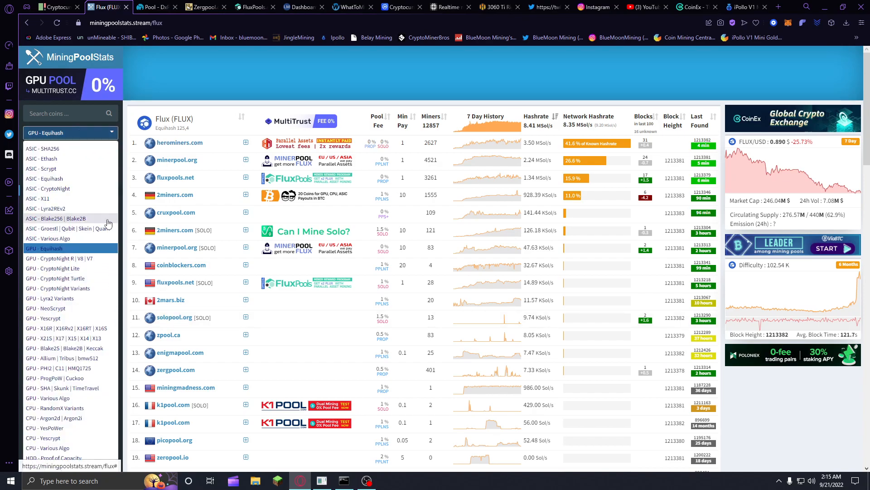
pyautogui.moveTo(85, 387)
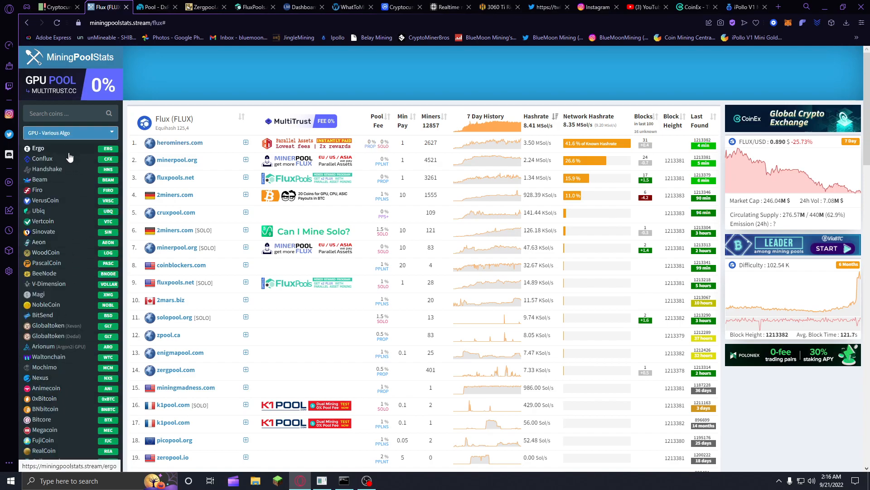
# - Show the Ergo (ERG) pool ranking in MiningPoolStats
pyautogui.click(37, 148)
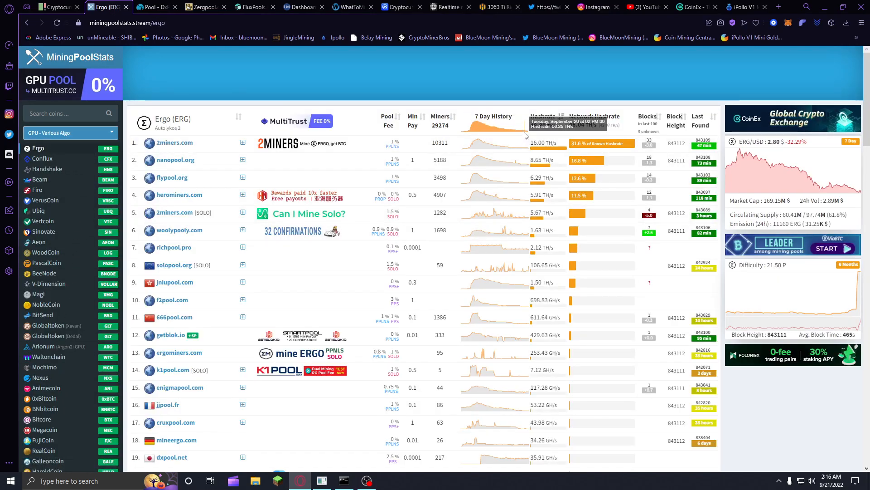
pyautogui.moveTo(478, 128)
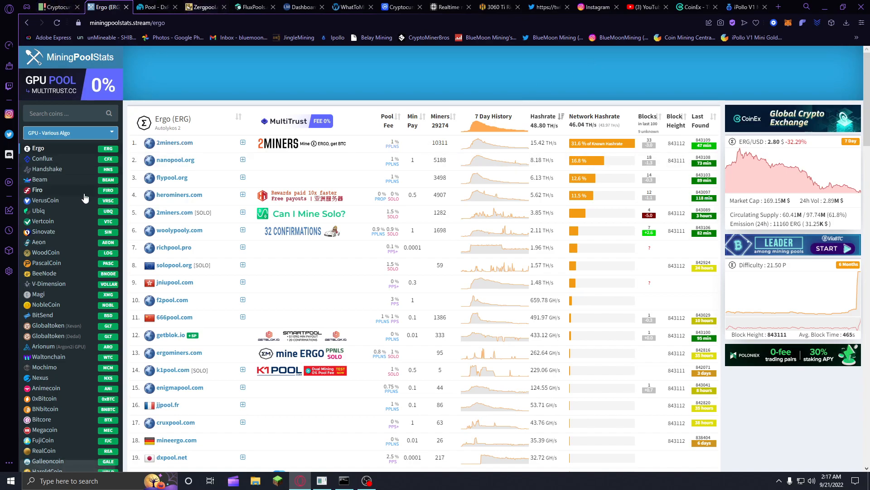
# - Show the ASIC Ethash coins and bring up the Ethereum Classic pool ranking
pyautogui.click(70, 132)
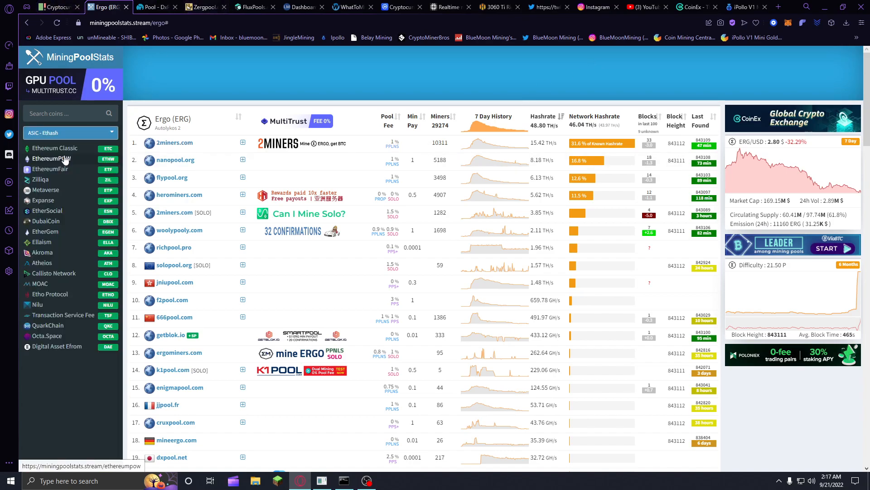
pyautogui.moveTo(409, 88)
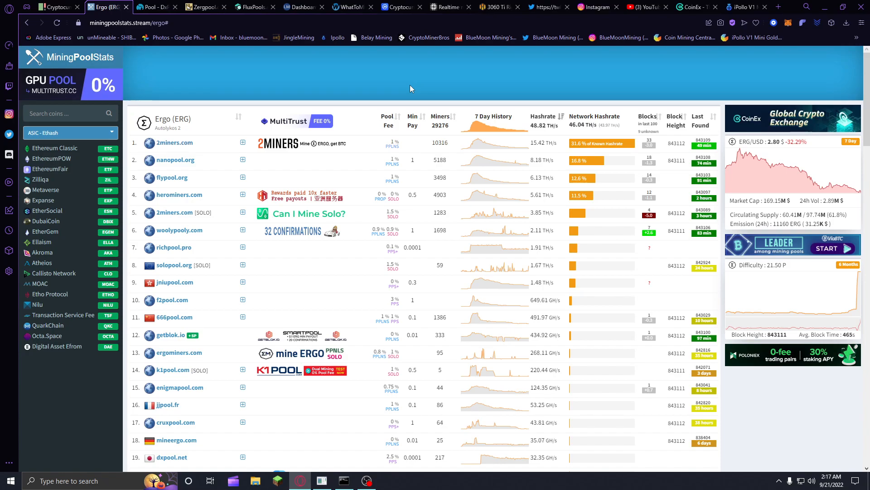
pyautogui.moveTo(426, 73)
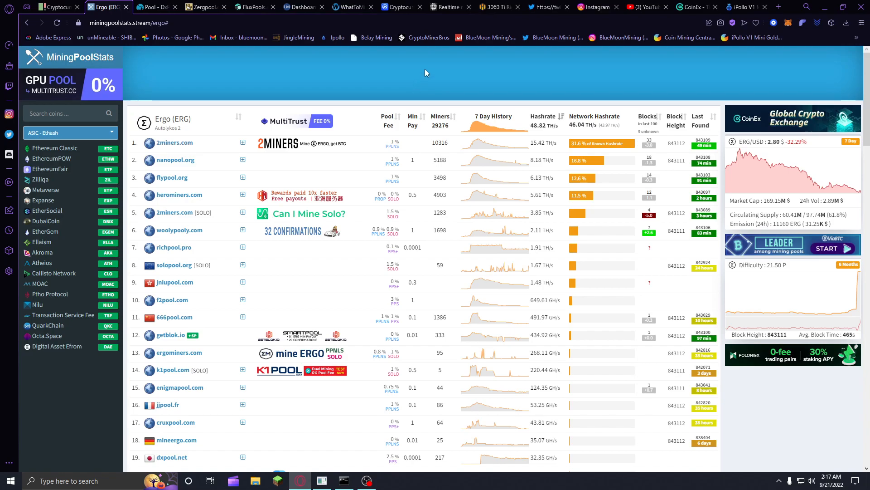
pyautogui.click(55, 148)
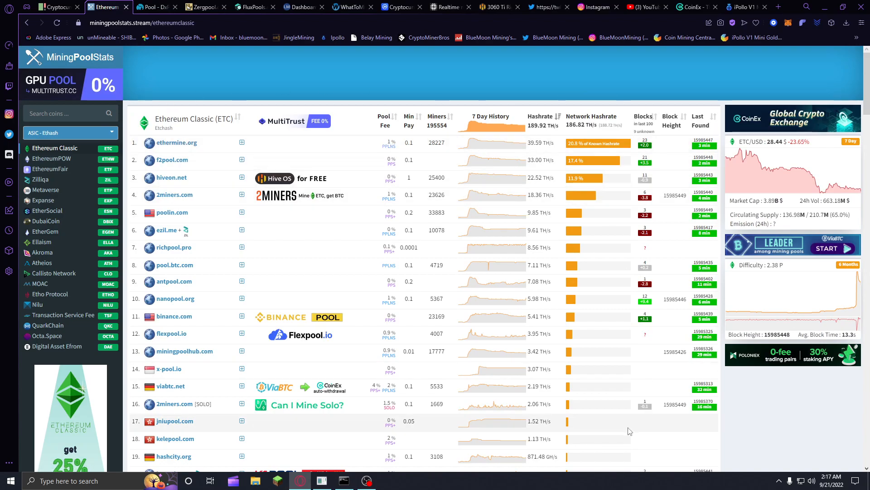
pyautogui.moveTo(401, 80)
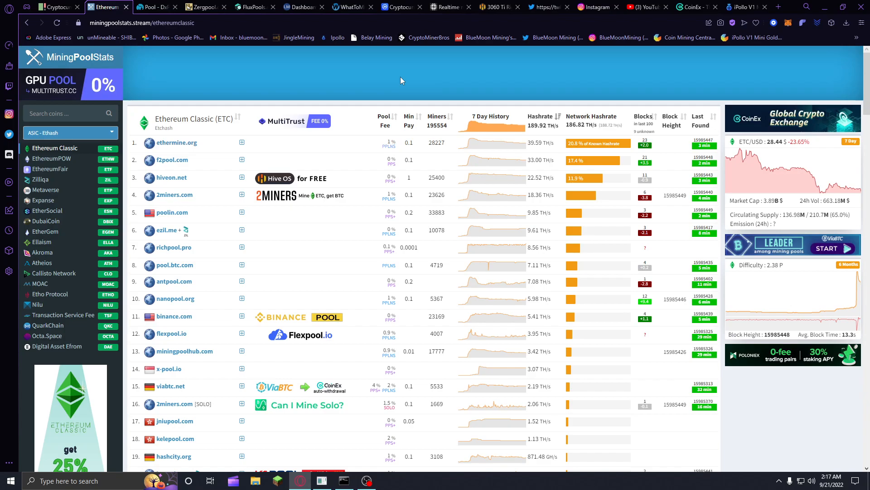
pyautogui.click(69, 133)
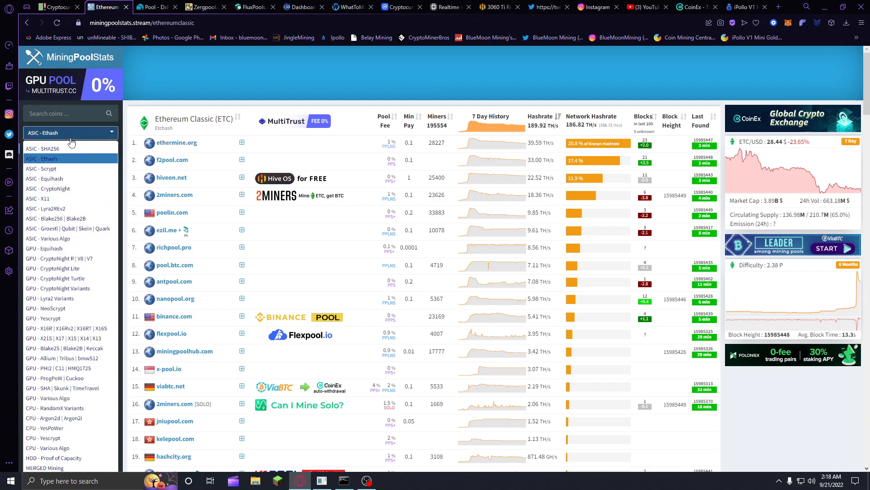
pyautogui.click(41, 148)
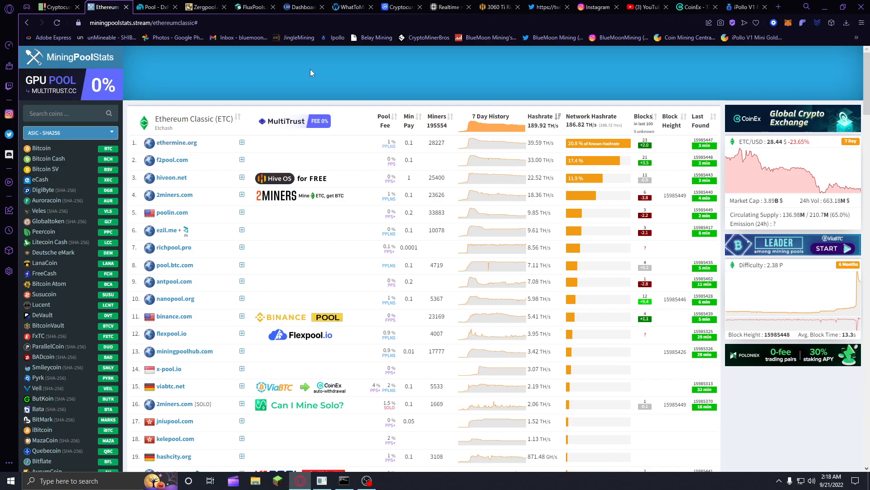
pyautogui.moveTo(88, 140)
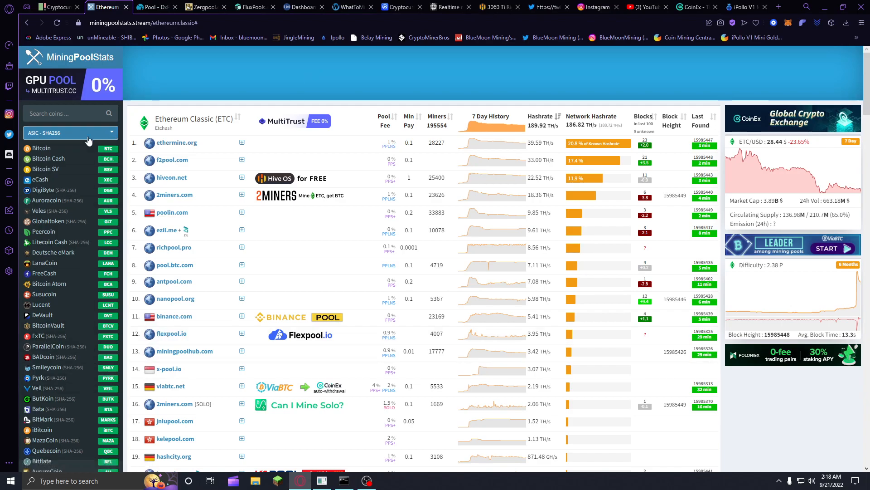
pyautogui.click(71, 132)
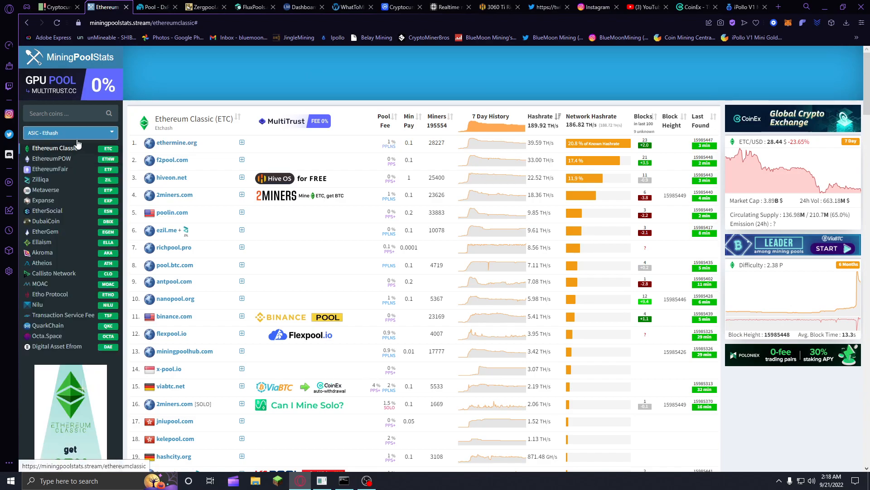
pyautogui.moveTo(216, 80)
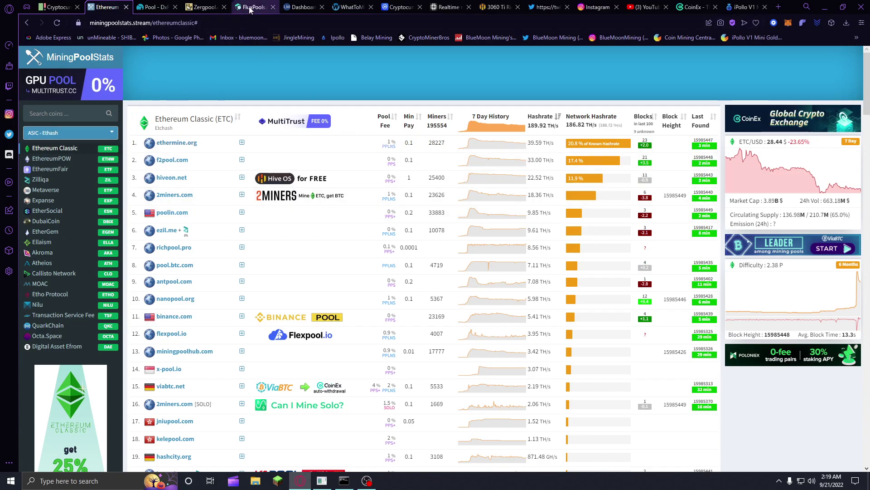
pyautogui.moveTo(253, 7)
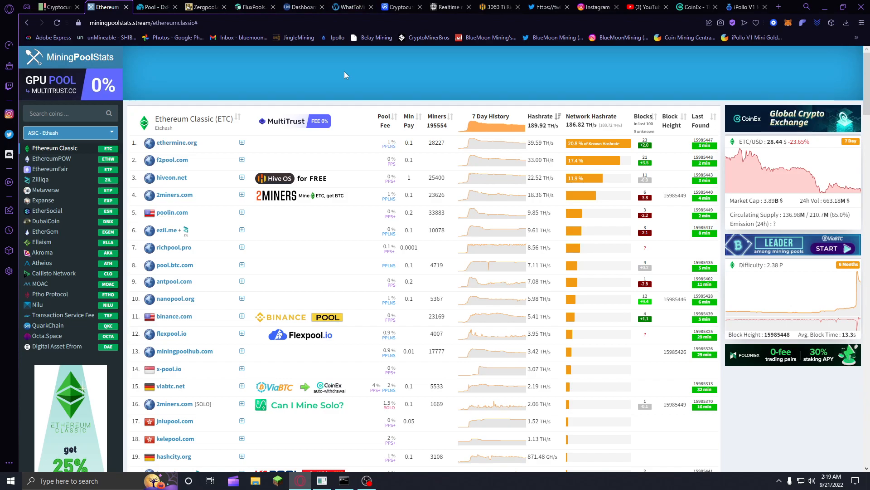
# - Return to the WhatToMine GPU calculator and recalculate profitability for the 3060 Ti rig
pyautogui.click(353, 7)
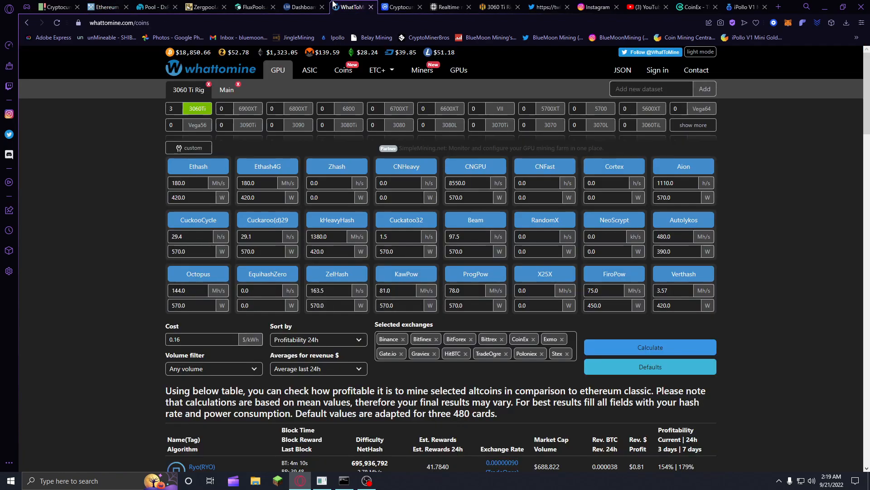
pyautogui.click(649, 347)
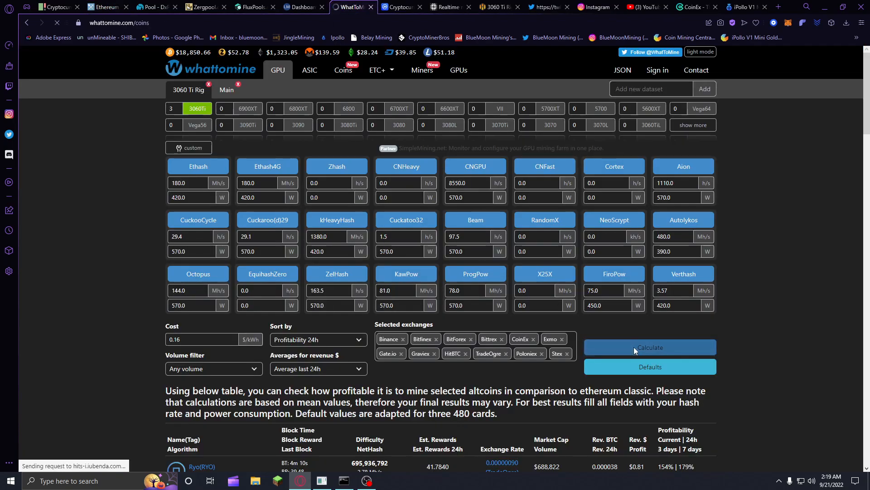
# - Bring the Coin360 heatmap back up, showing BTC and ETH prices and daily changes
pyautogui.click(52, 7)
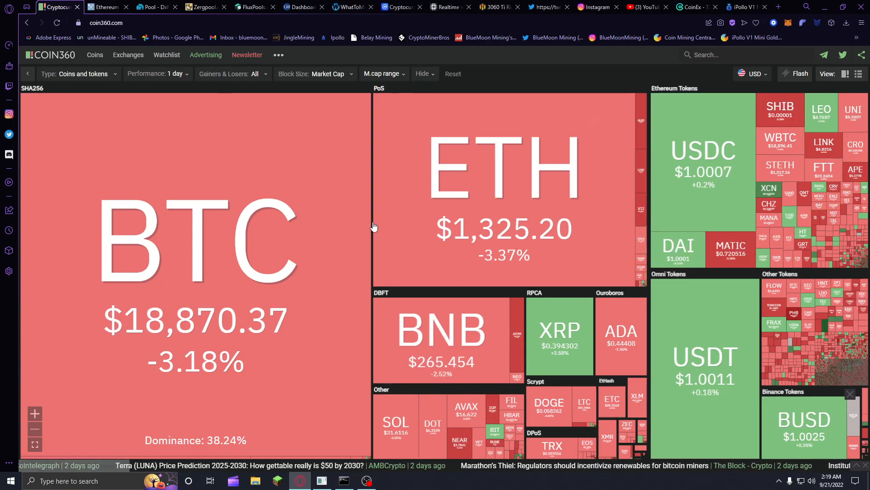
pyautogui.moveTo(227, 158)
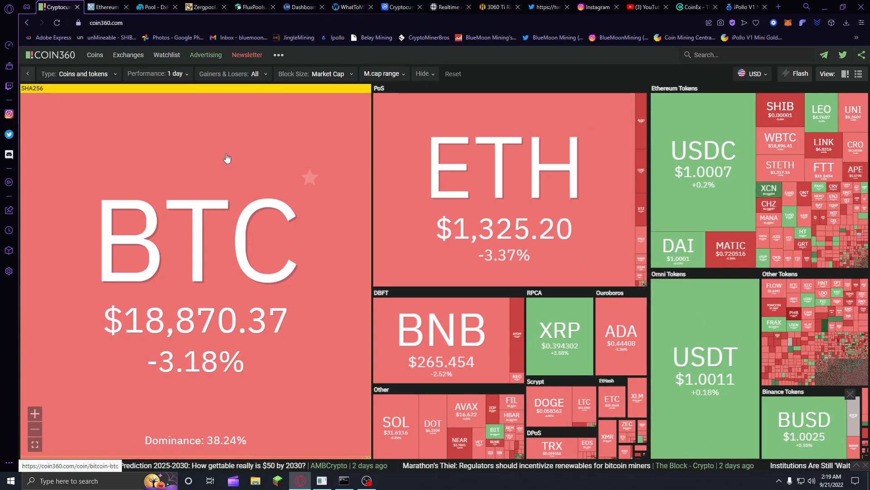
pyautogui.moveTo(481, 461)
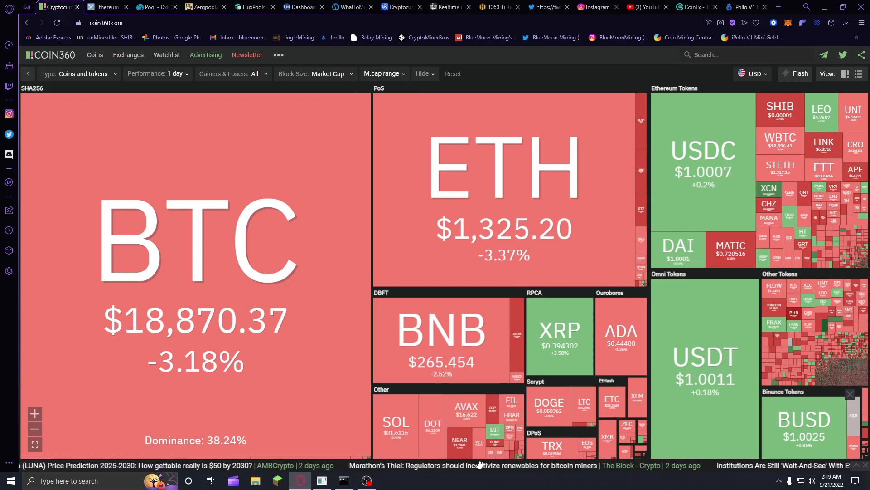
pyautogui.click(347, 7)
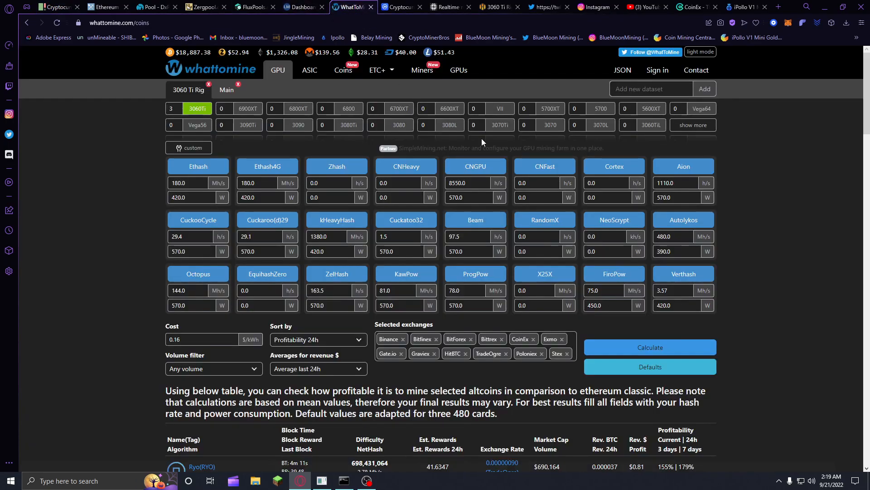
pyautogui.moveTo(790, 274)
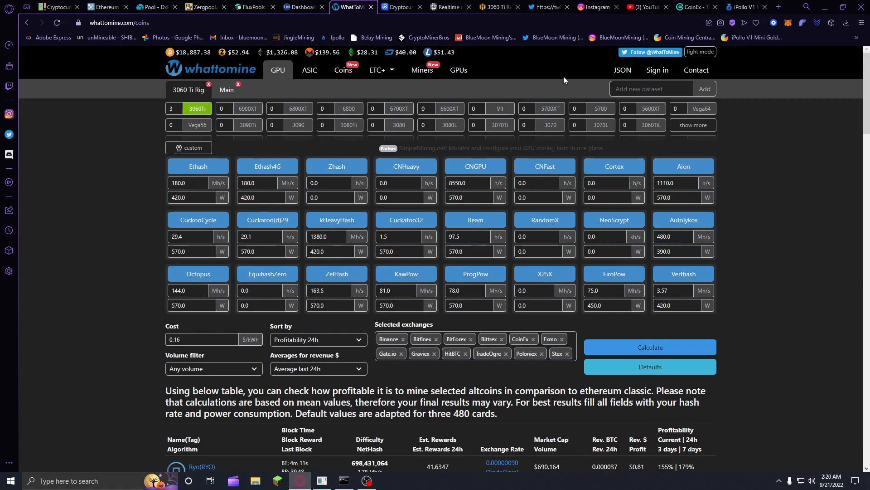
# - Apply a 0.12 $/kWh electricity cost in ASIC Miner Value and review the refreshed miner profitability list
pyautogui.click(448, 6)
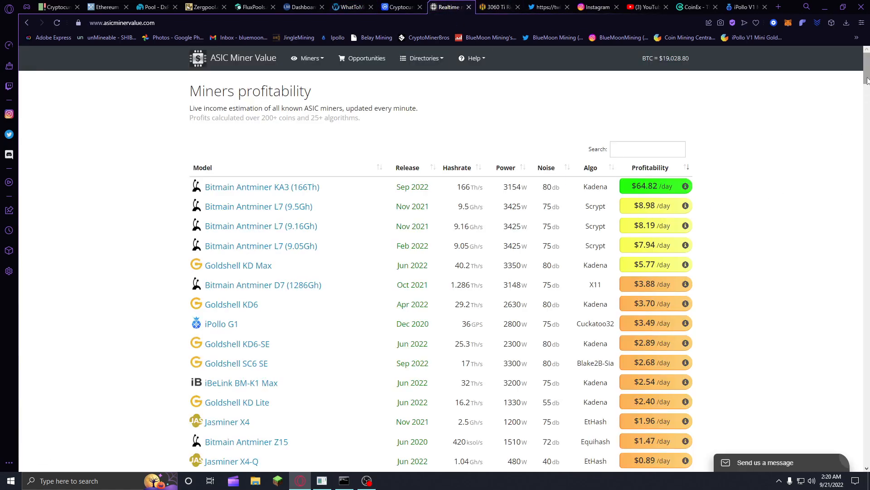
pyautogui.scroll(-3)
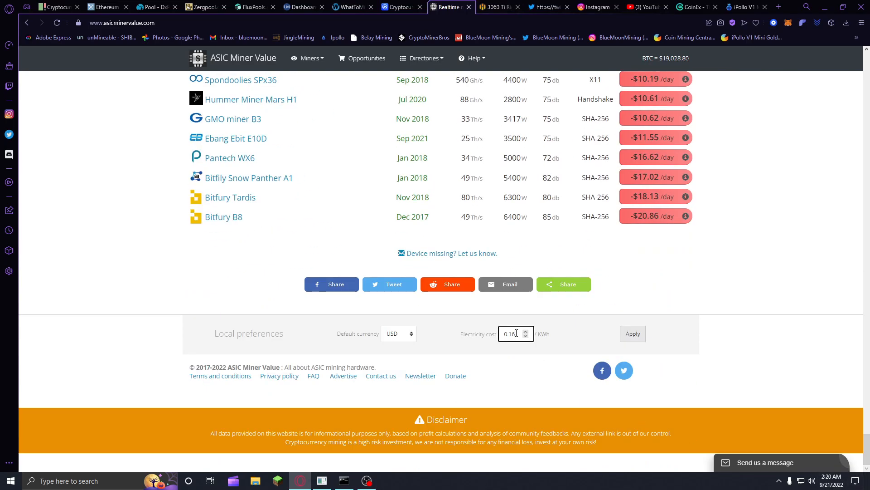
pyautogui.click(632, 334)
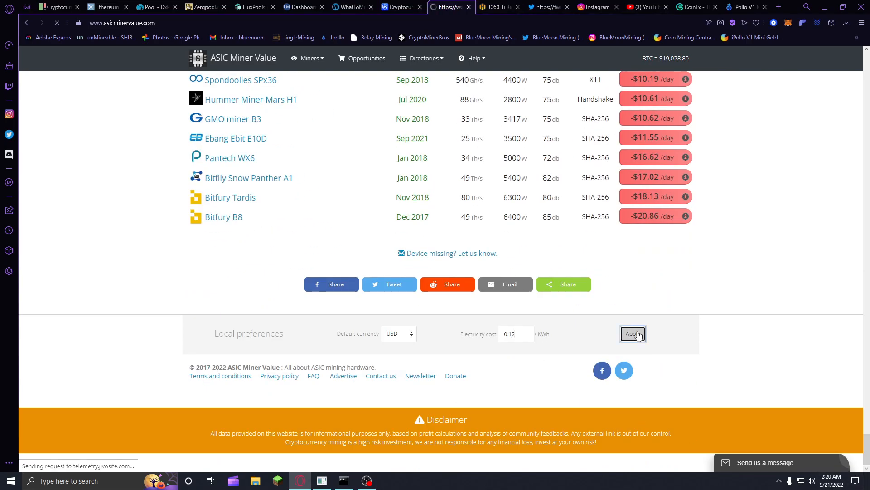
pyautogui.click(632, 333)
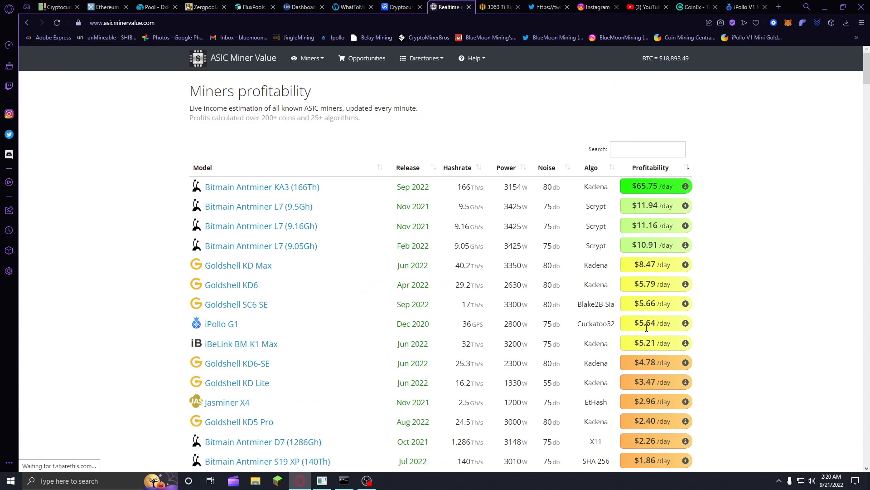
pyautogui.scroll(-3)
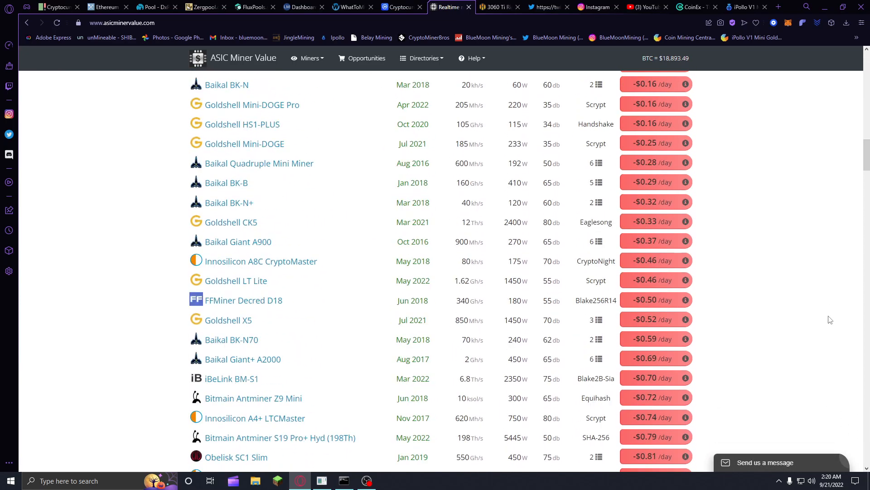
pyautogui.scroll(-3)
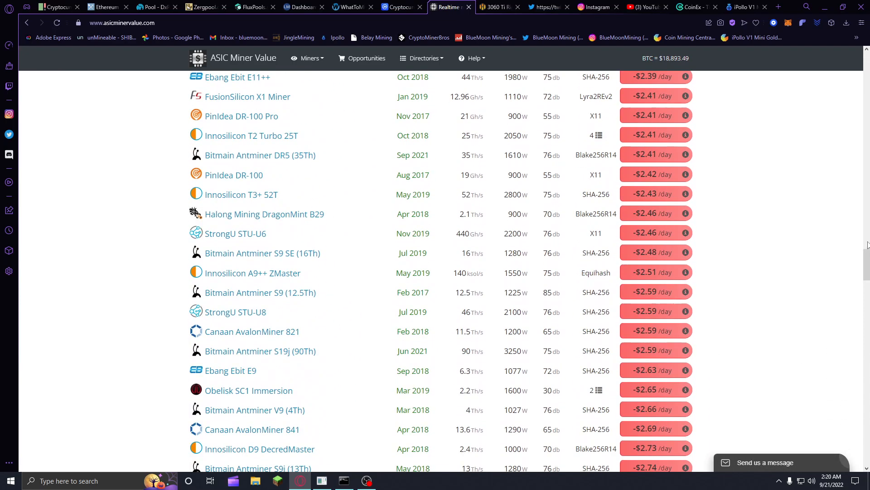
pyautogui.scroll(-3)
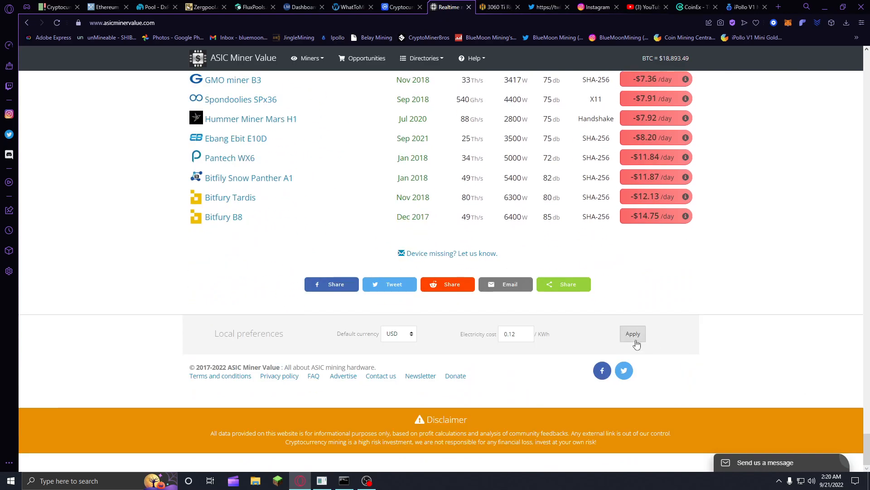
pyautogui.scroll(3)
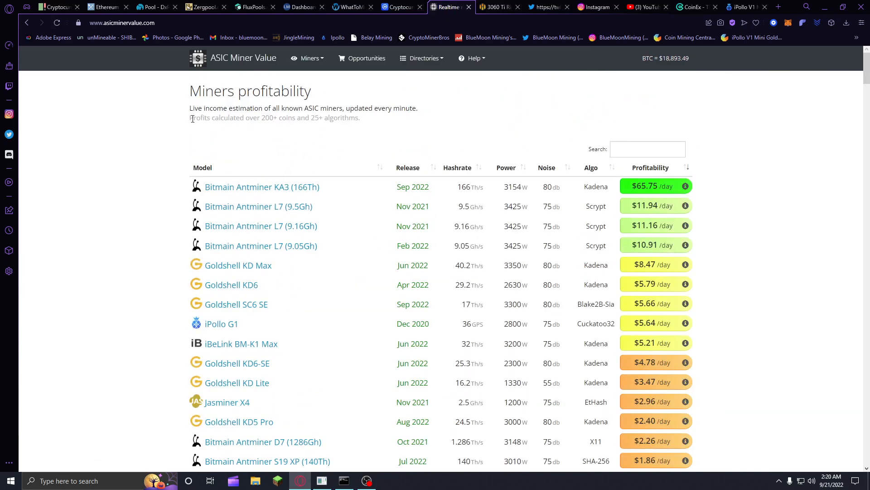
# - Review the lower-ranked miners in the profitability table, including the iPollo models
pyautogui.click(56, 23)
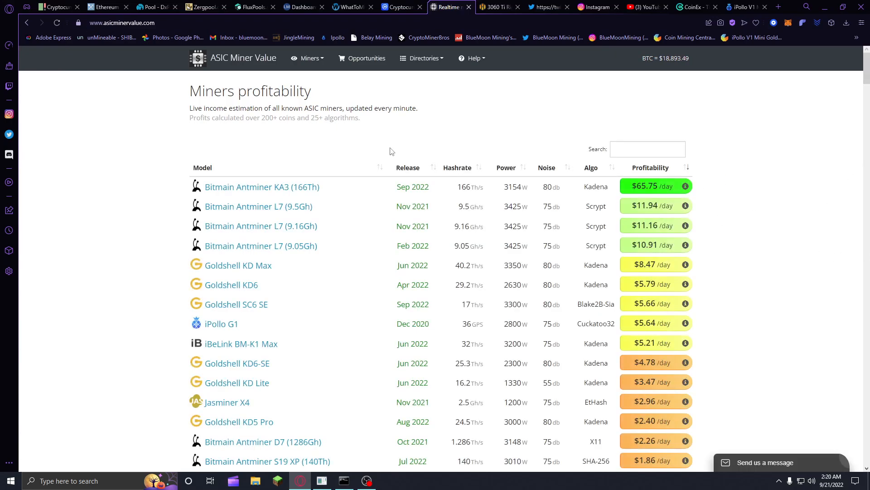
pyautogui.scroll(-3)
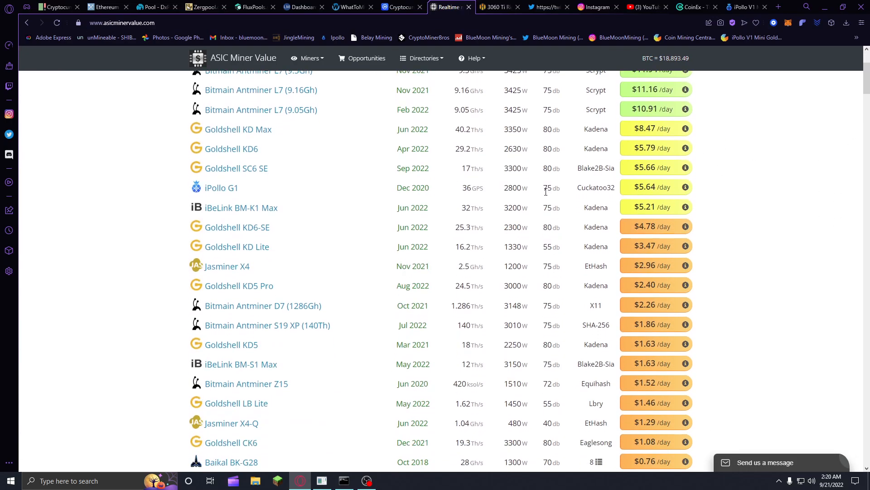
pyautogui.scroll(-3)
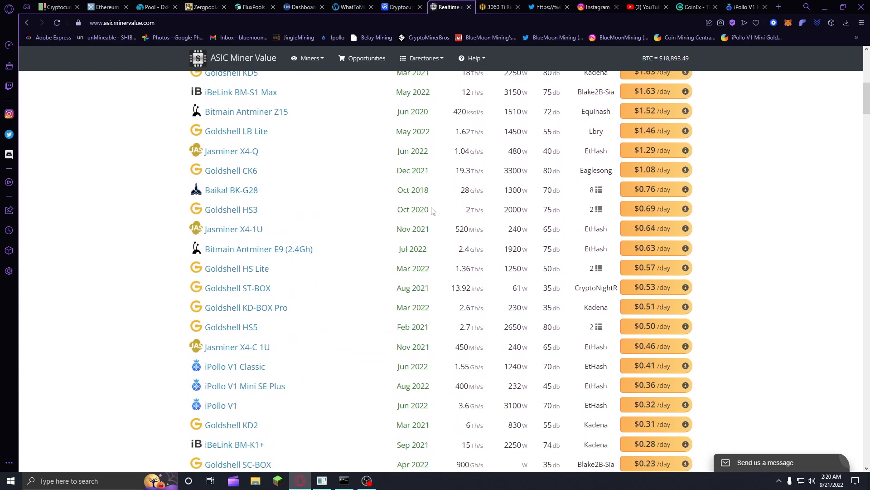
pyautogui.scroll(-3)
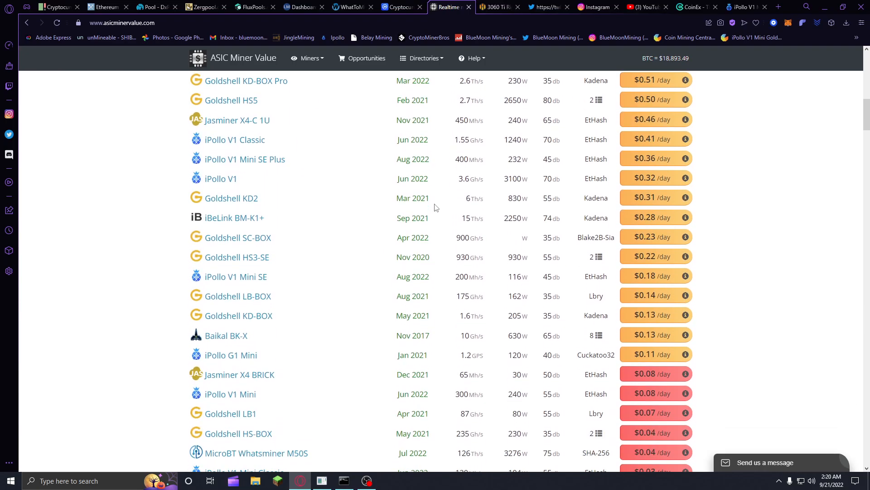
pyautogui.scroll(-3)
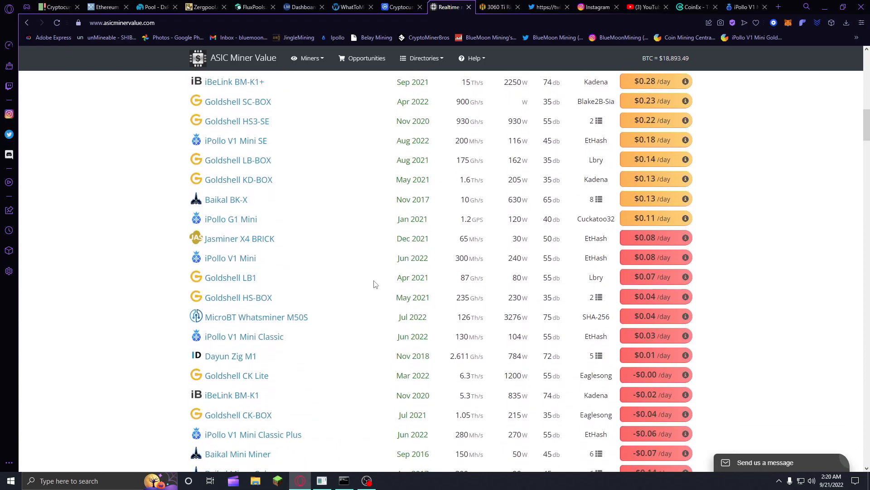
pyautogui.moveTo(463, 293)
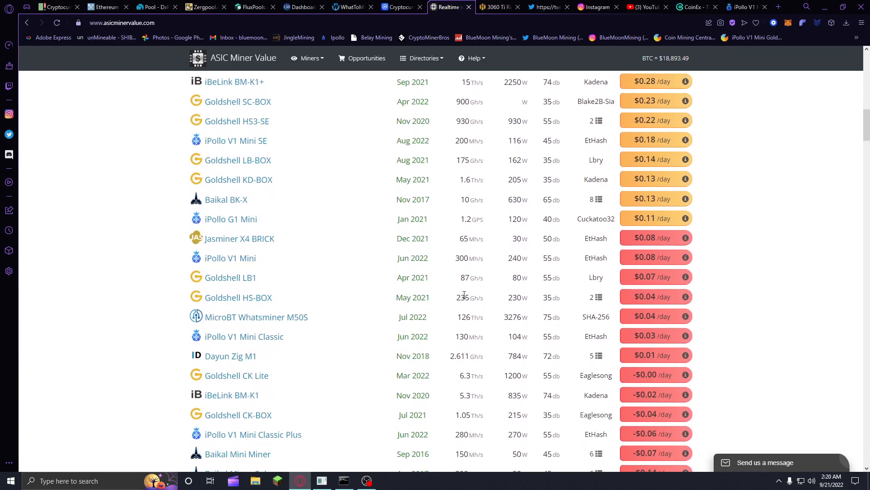
pyautogui.moveTo(296, 276)
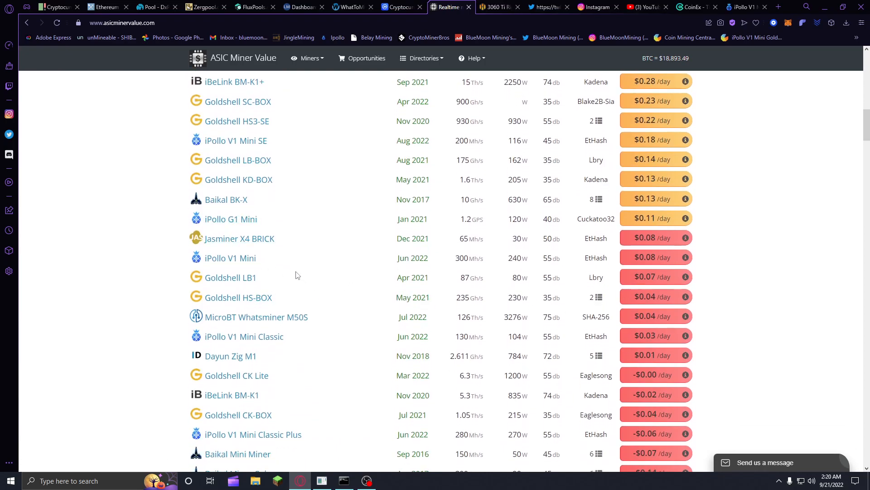
pyautogui.scroll(3)
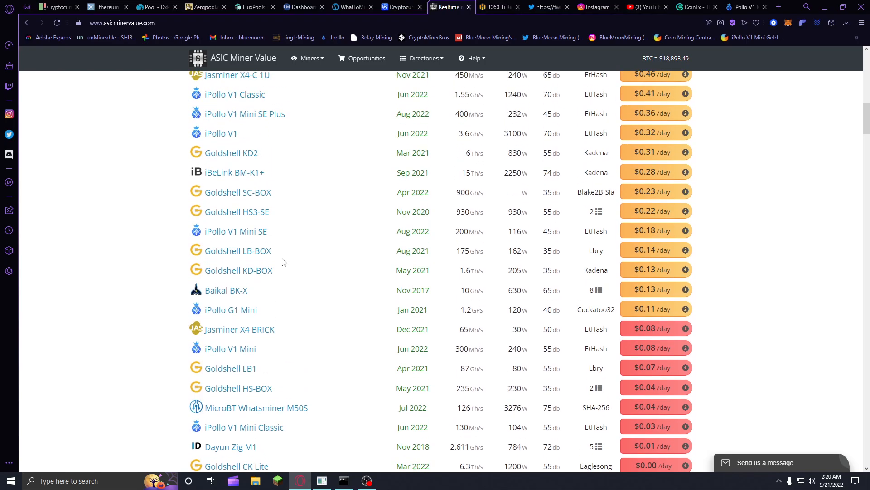
pyautogui.scroll(3)
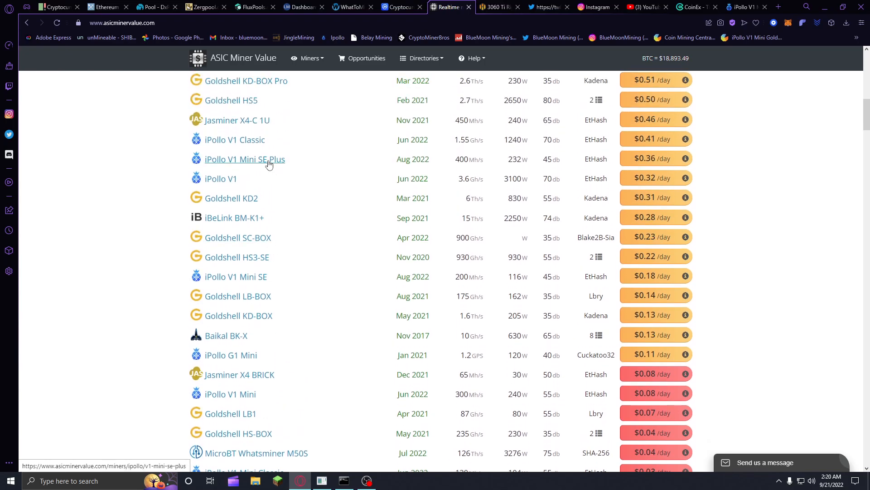
pyautogui.moveTo(297, 280)
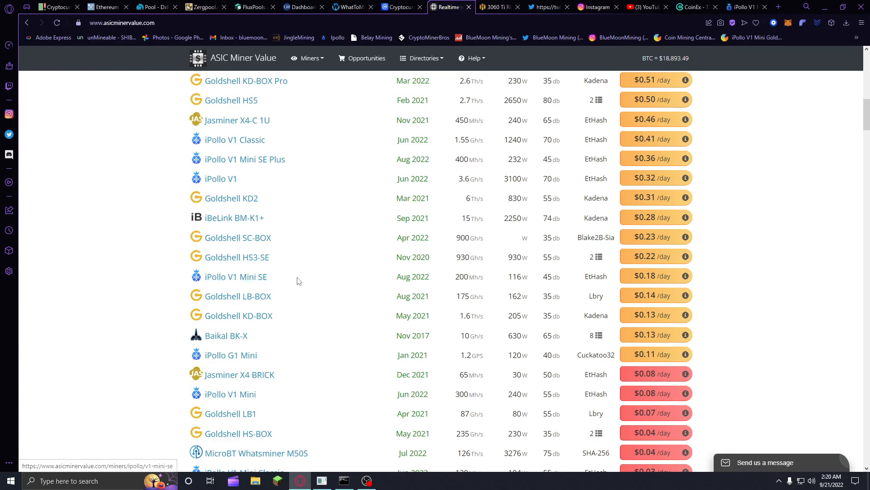
pyautogui.moveTo(620, 278)
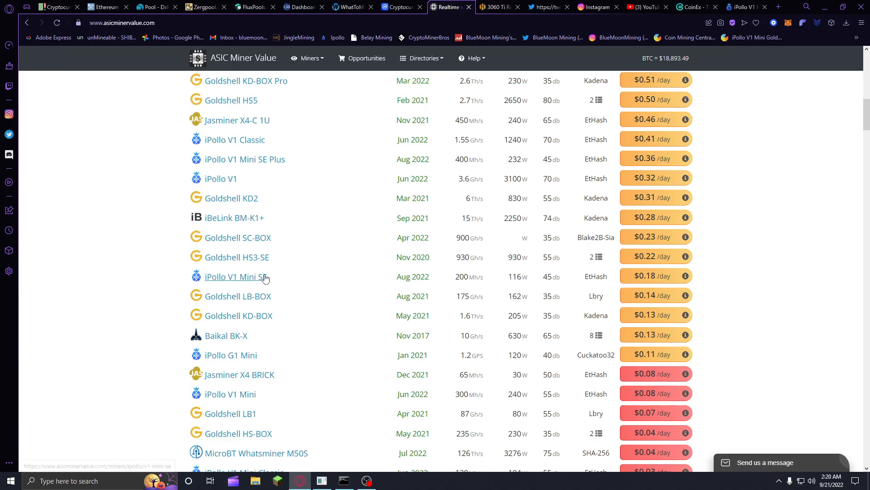
pyautogui.moveTo(274, 277)
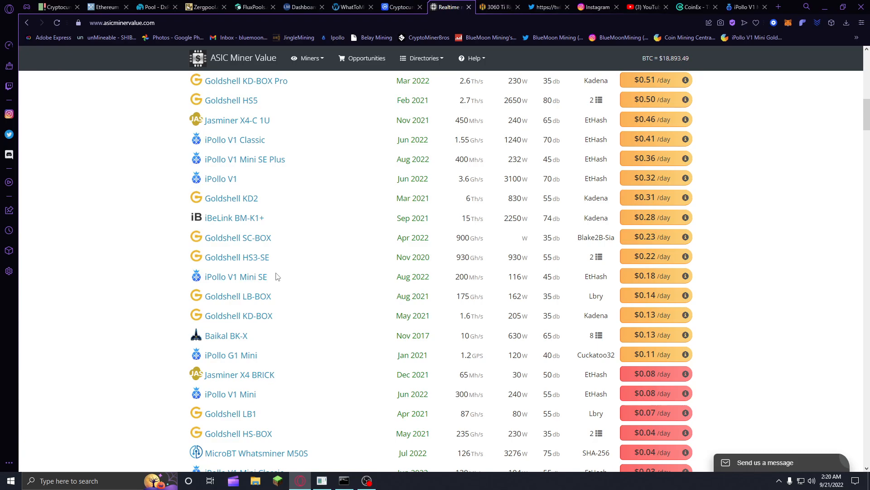
pyautogui.scroll(3)
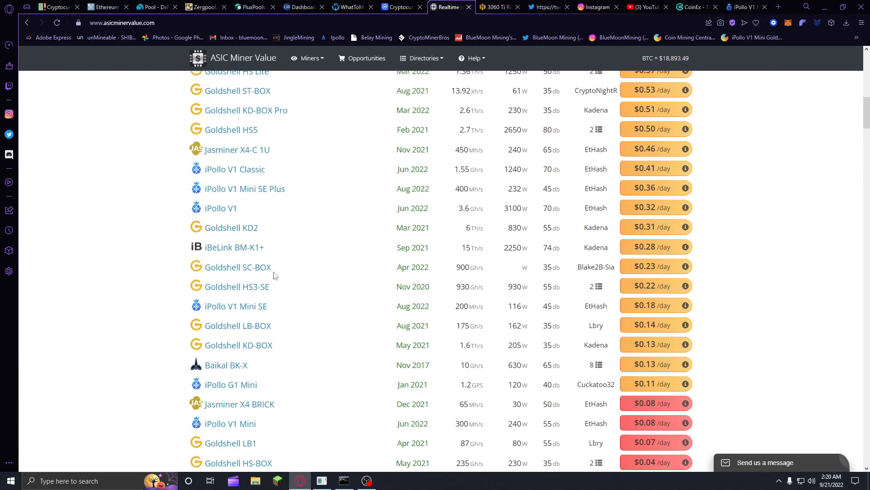
pyautogui.scroll(3)
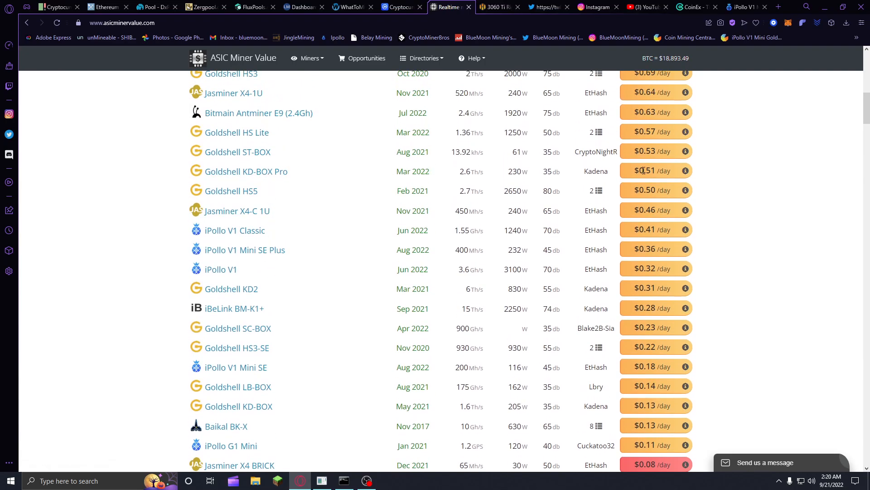
pyautogui.moveTo(456, 243)
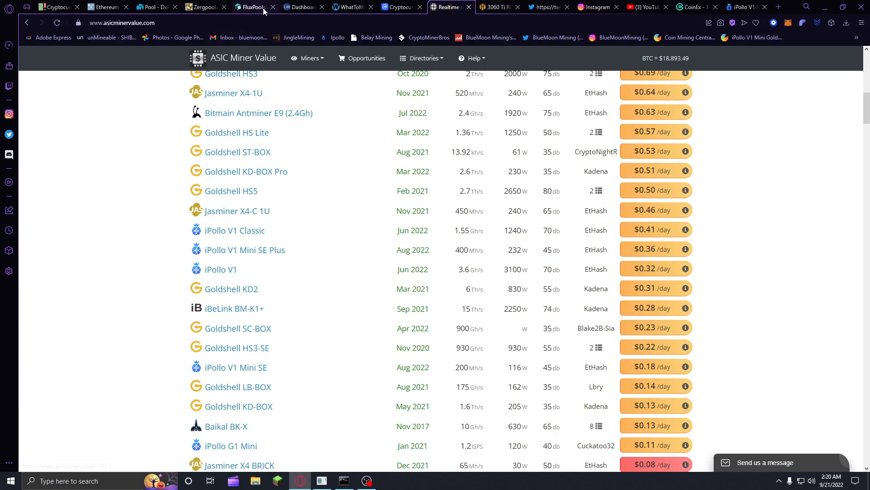
# - Check the FluxPools miner dashboard, then return to the WhatToMine GPU calculator
pyautogui.click(253, 6)
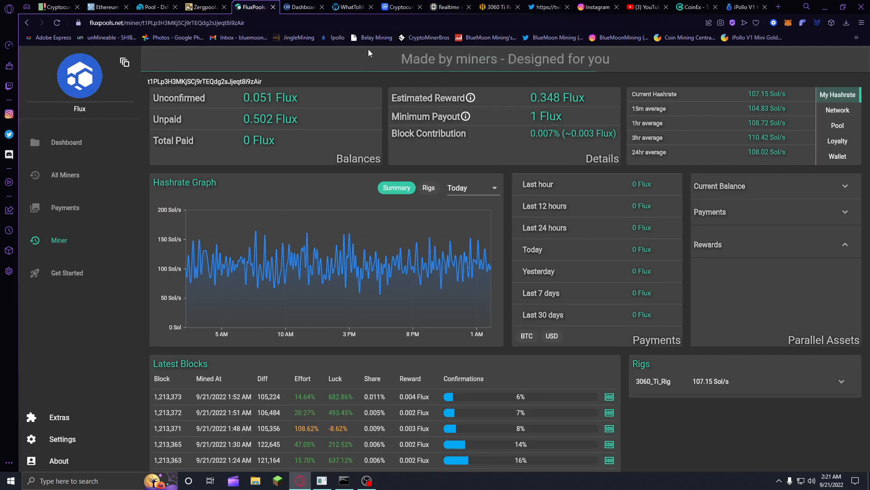
pyautogui.click(350, 6)
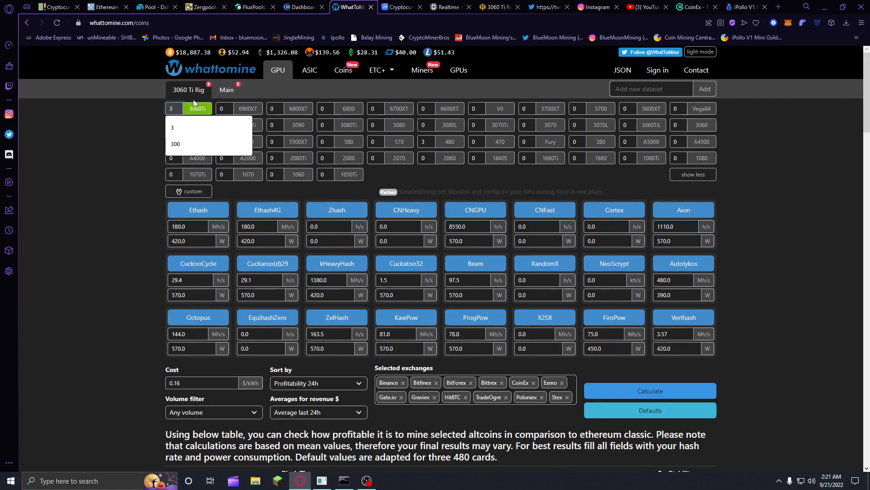
# - Load the Main rig dataset at 0.16 $/kWh and recalculate its coin profitability
pyautogui.click(196, 107)
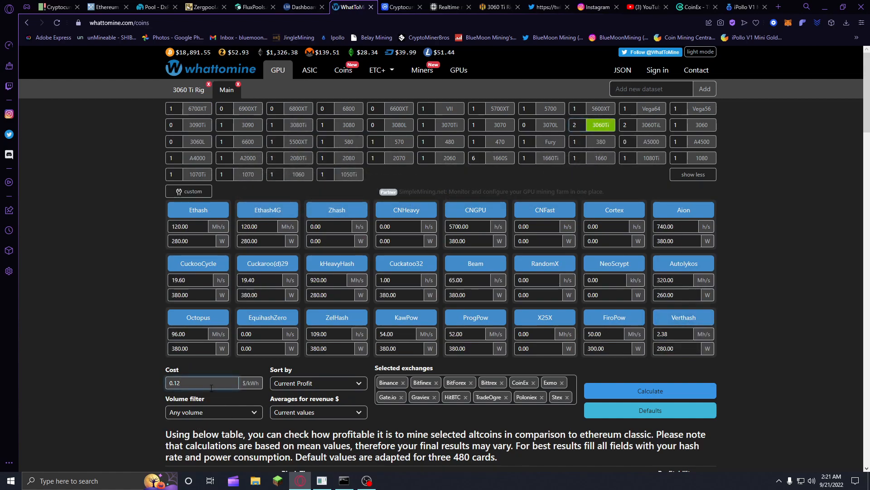
pyautogui.click(649, 390)
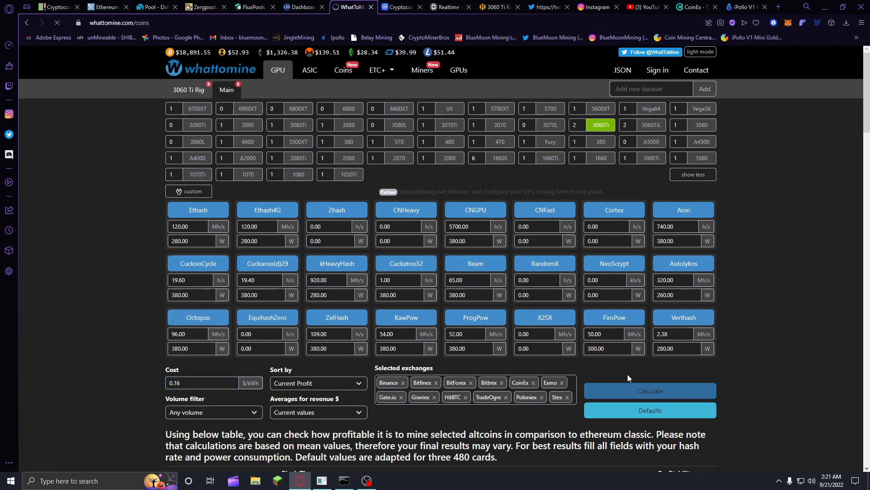
pyautogui.scroll(-3)
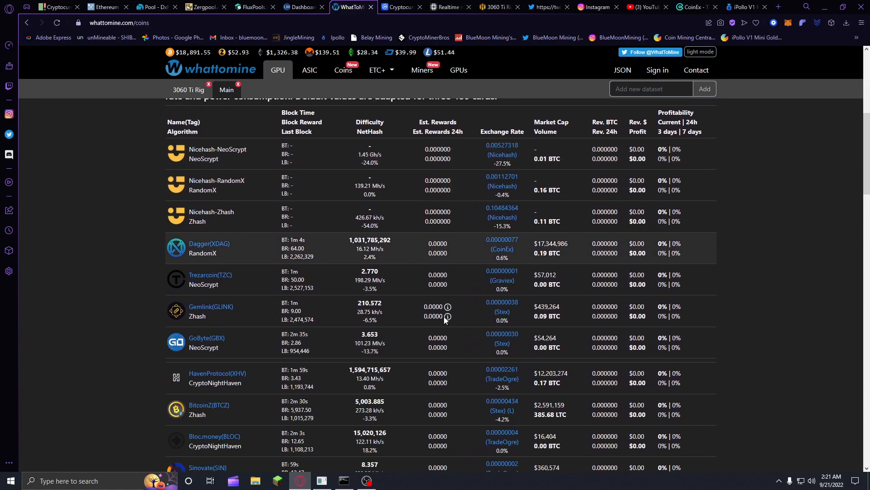
pyautogui.scroll(-3)
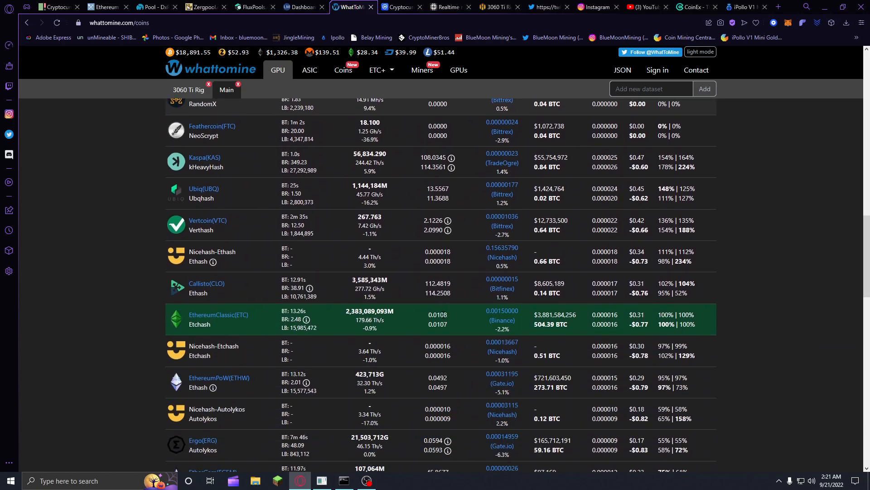
pyautogui.scroll(-3)
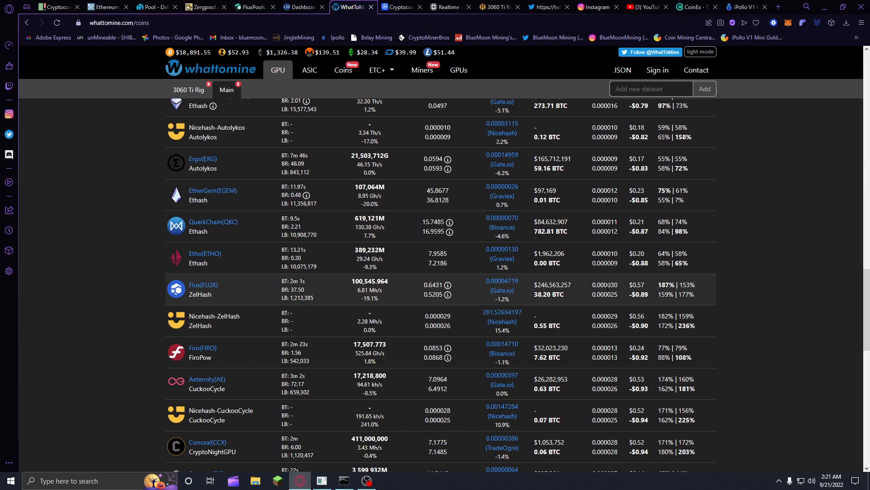
pyautogui.scroll(3)
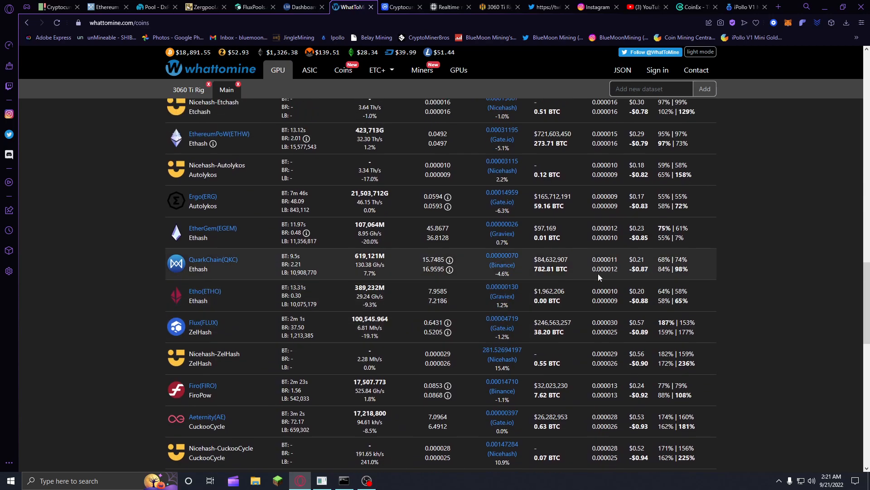
pyautogui.scroll(3)
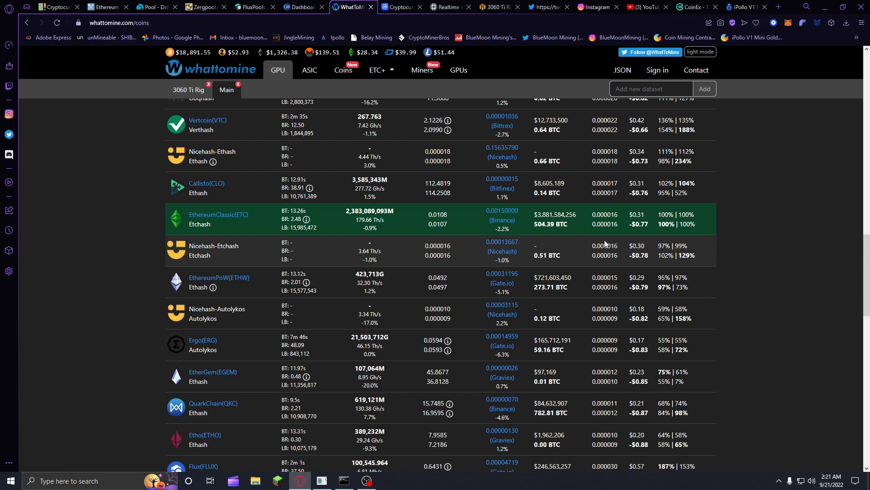
pyautogui.moveTo(501, 211)
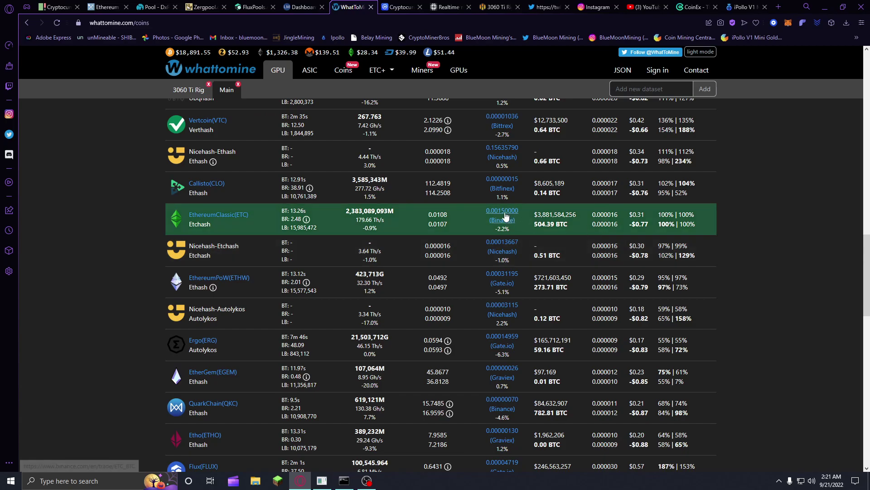
pyautogui.scroll(3)
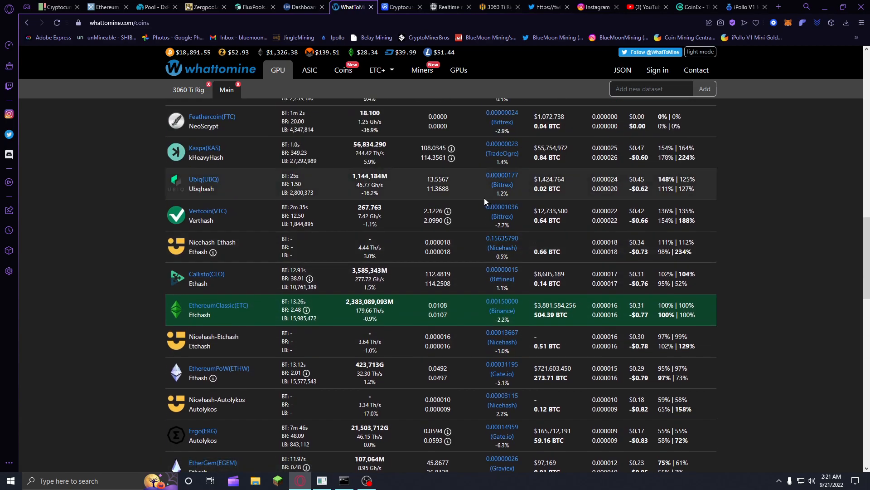
pyautogui.scroll(3)
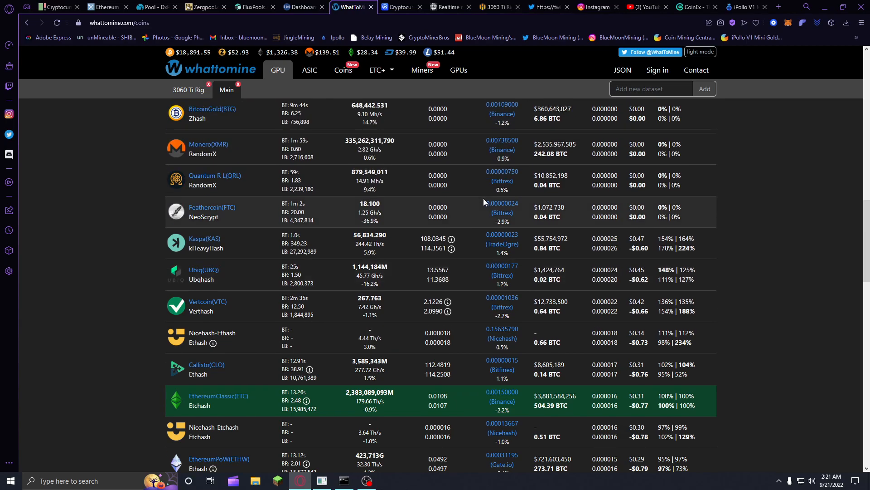
pyautogui.scroll(3)
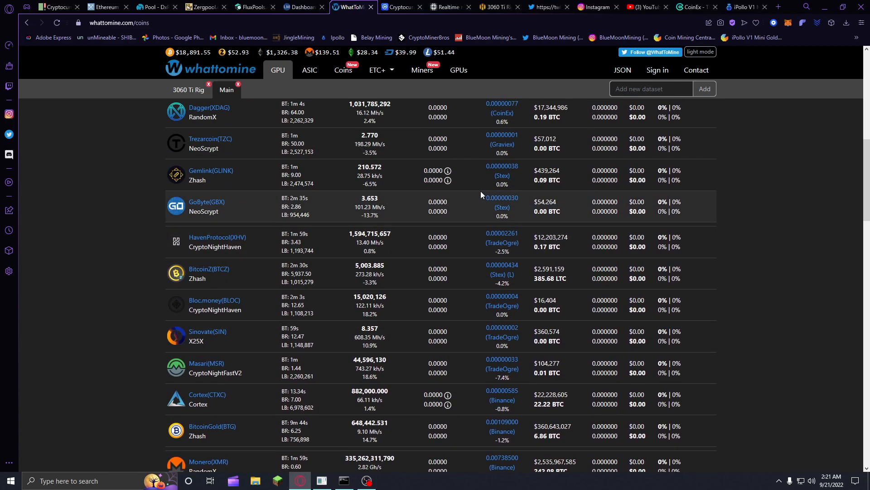
pyautogui.scroll(3)
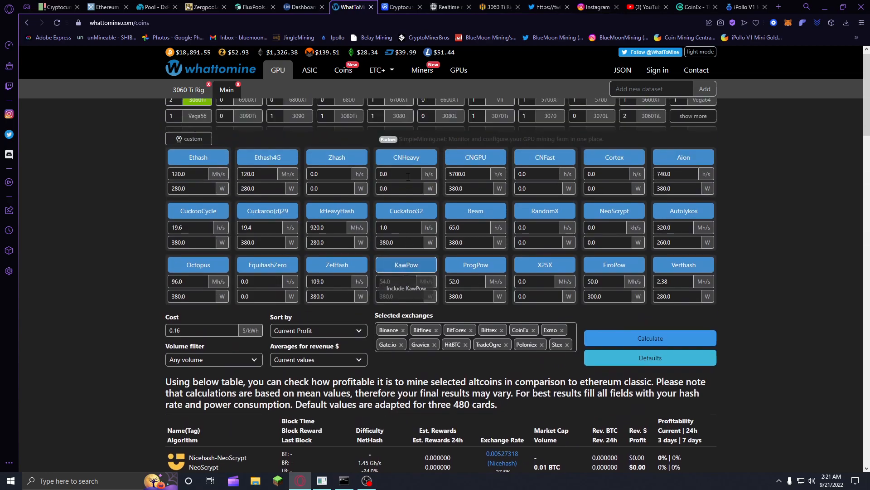
# - Show the 3060 Ti Rig dataset, then move to the LuckyMonster solo-mining account stats
pyautogui.click(649, 339)
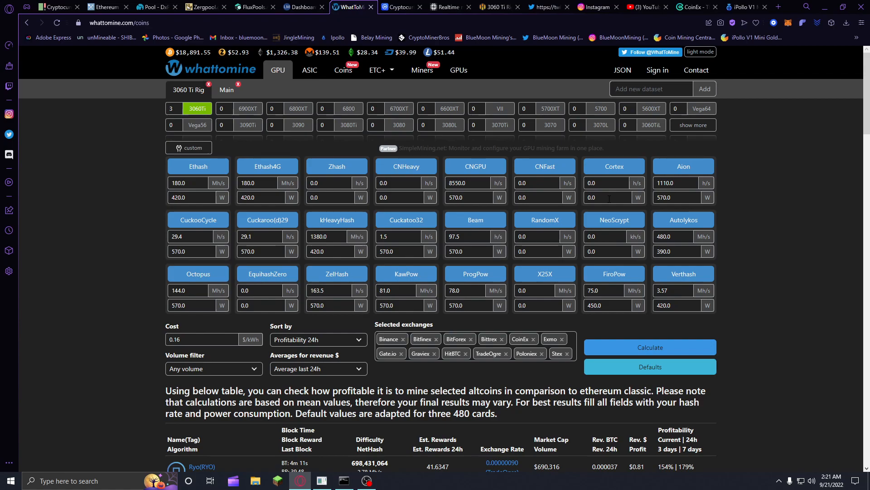
pyautogui.moveTo(330, 137)
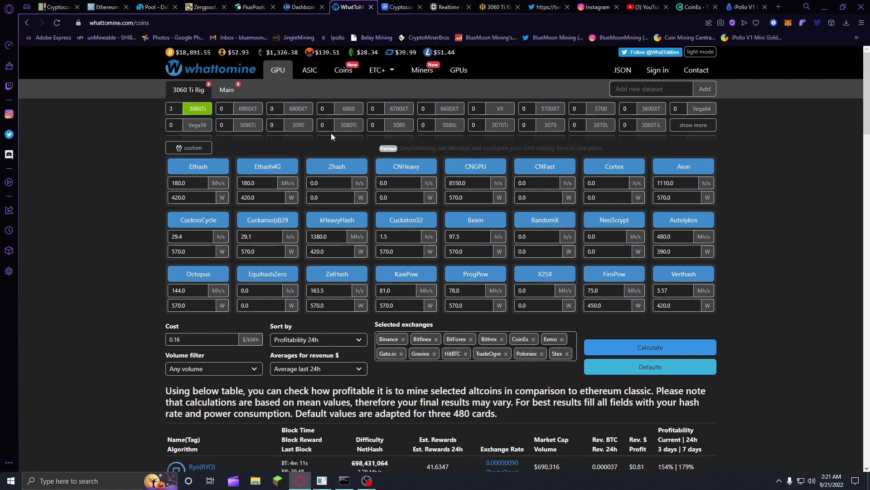
pyautogui.moveTo(254, 102)
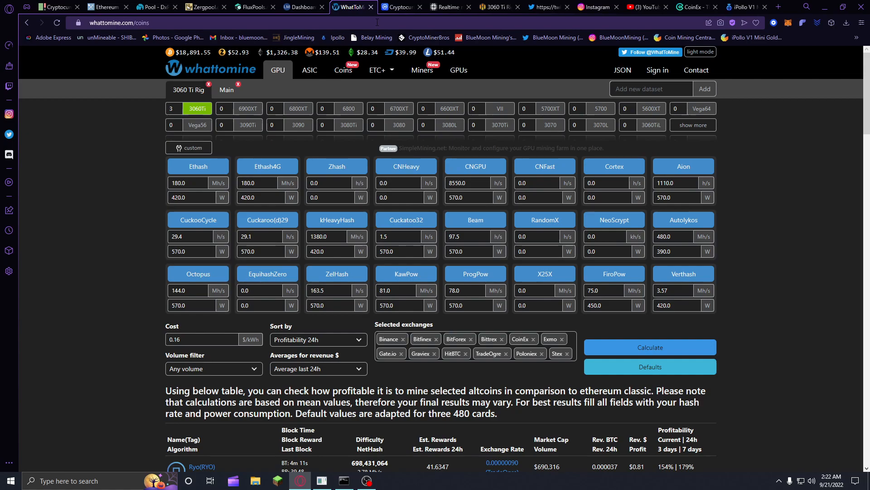
pyautogui.moveTo(376, 18)
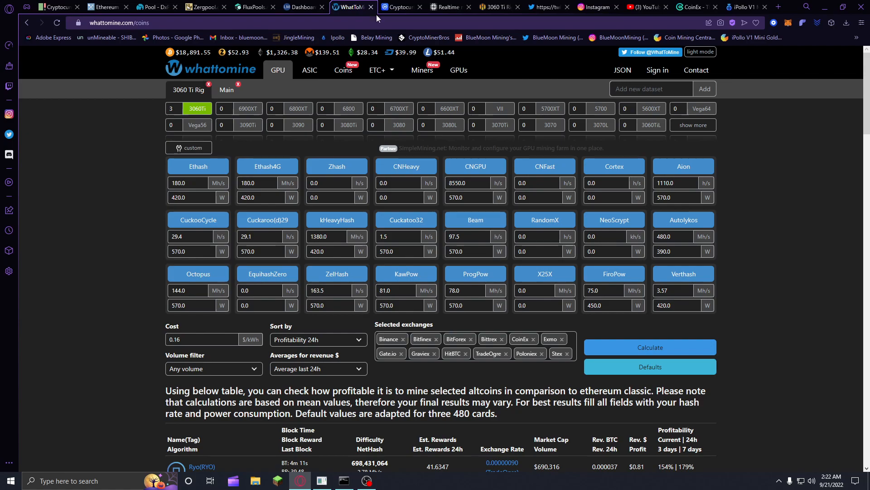
pyautogui.click(303, 6)
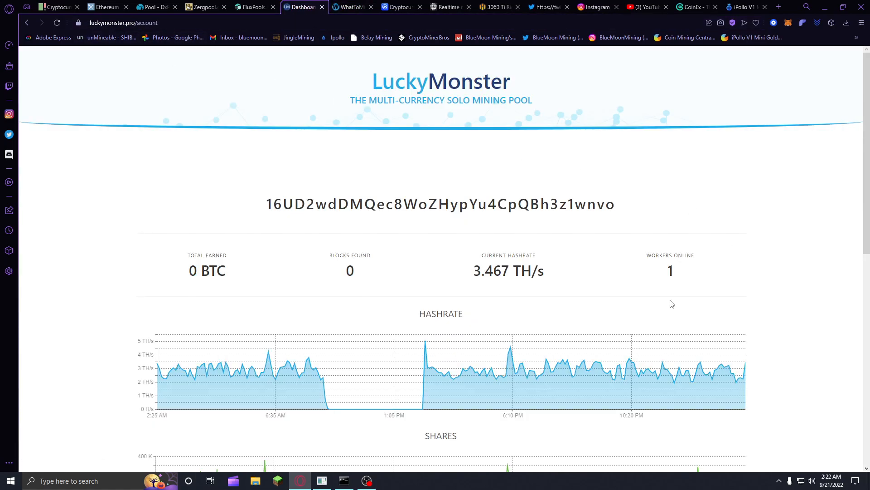
pyautogui.moveTo(325, 399)
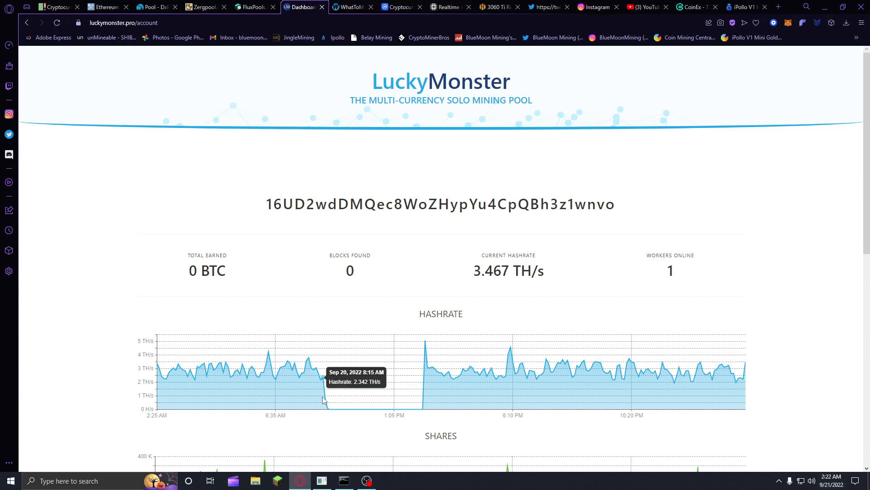
pyautogui.moveTo(364, 416)
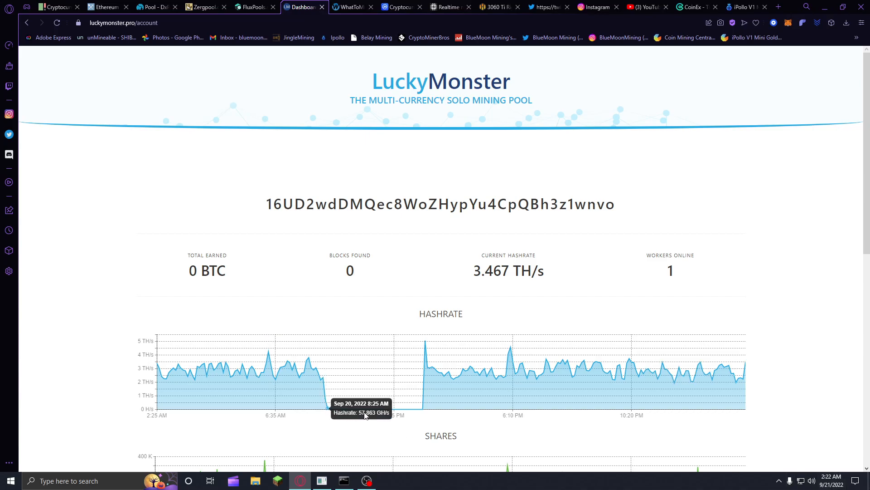
pyautogui.moveTo(409, 412)
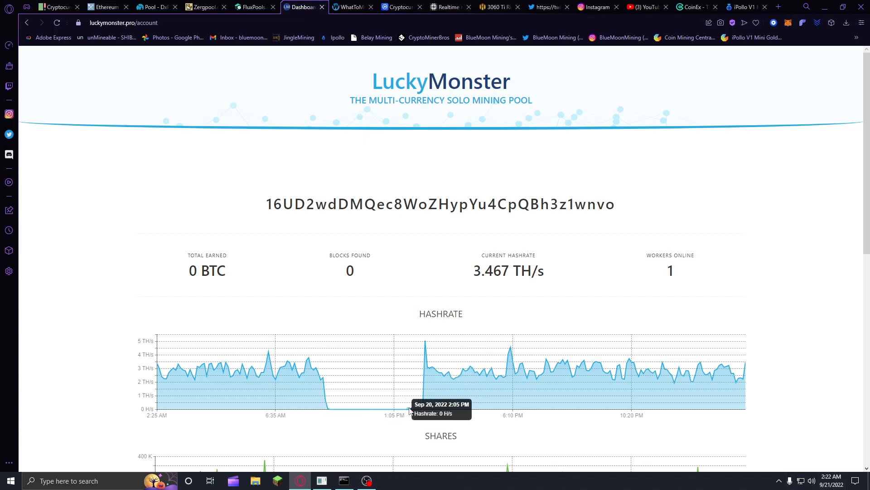
pyautogui.moveTo(484, 234)
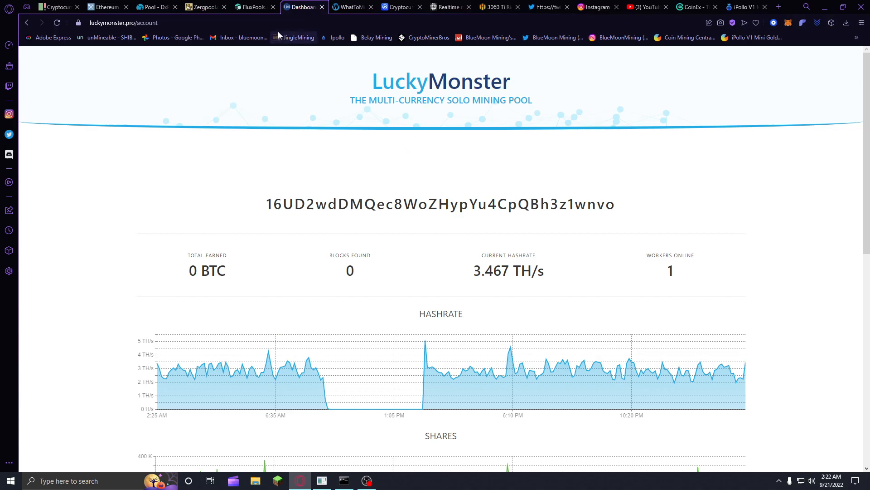
pyautogui.moveTo(298, 37)
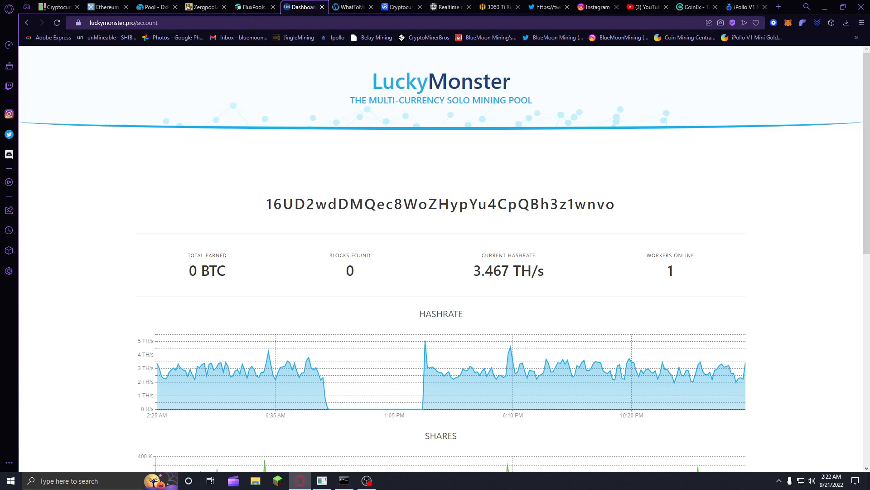
pyautogui.moveTo(269, 19)
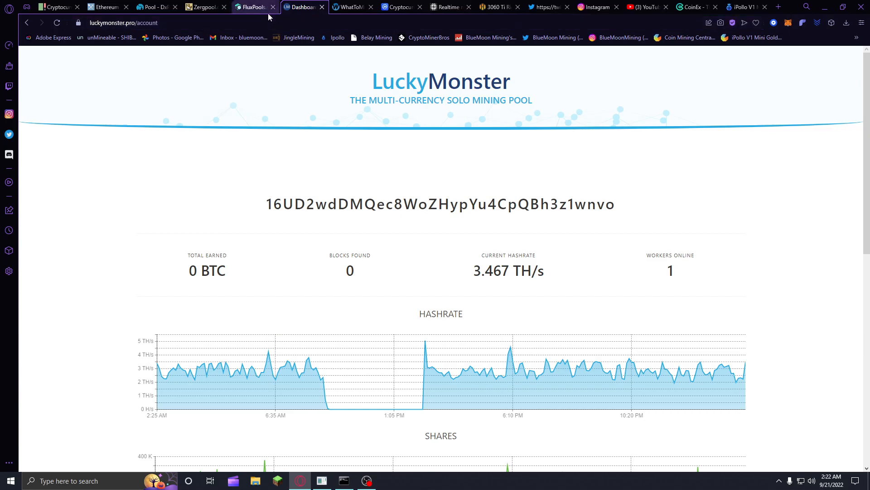
pyautogui.moveTo(252, 6)
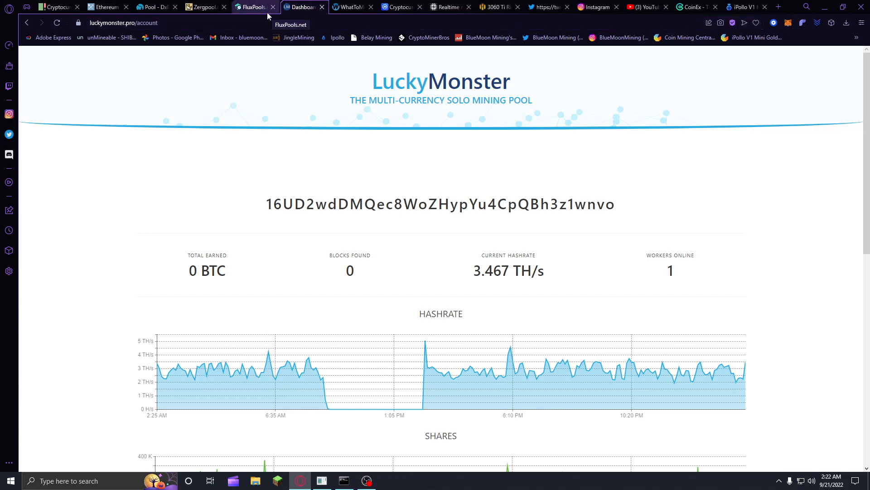
pyautogui.moveTo(448, 137)
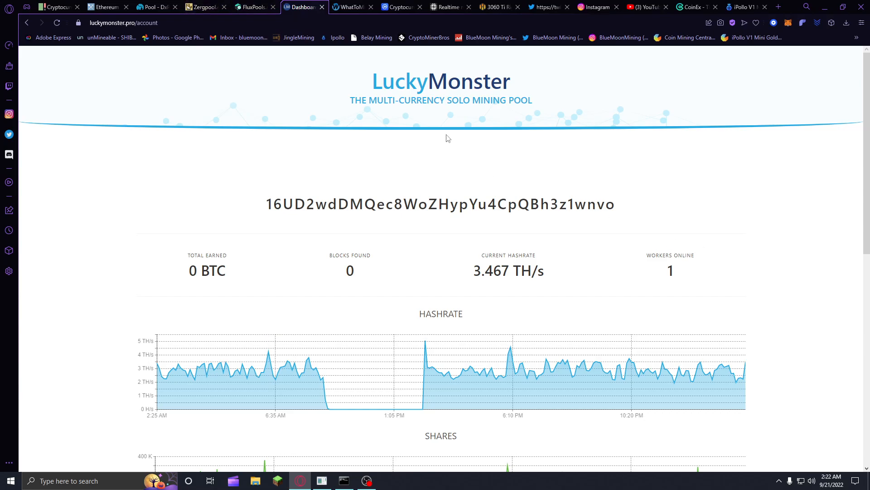
pyautogui.moveTo(454, 138)
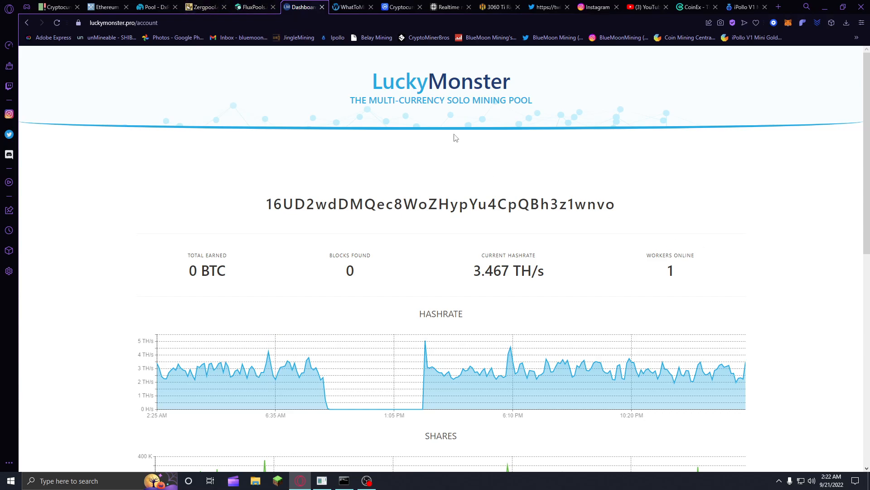
# - Bring up the FluxLabsPools miner page with its Flux balances and hashrate graph
pyautogui.click(253, 6)
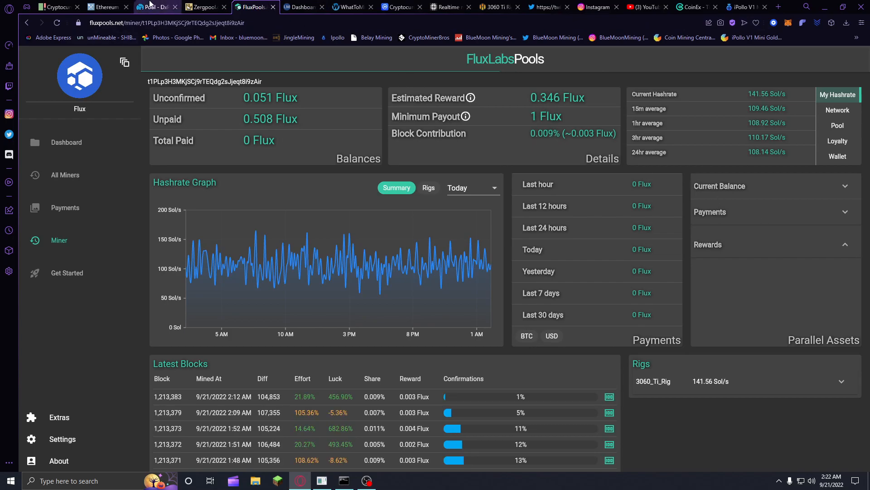
# - Bring up the DxPool SC dashboard with real-time hashrate and one active miner
pyautogui.click(156, 7)
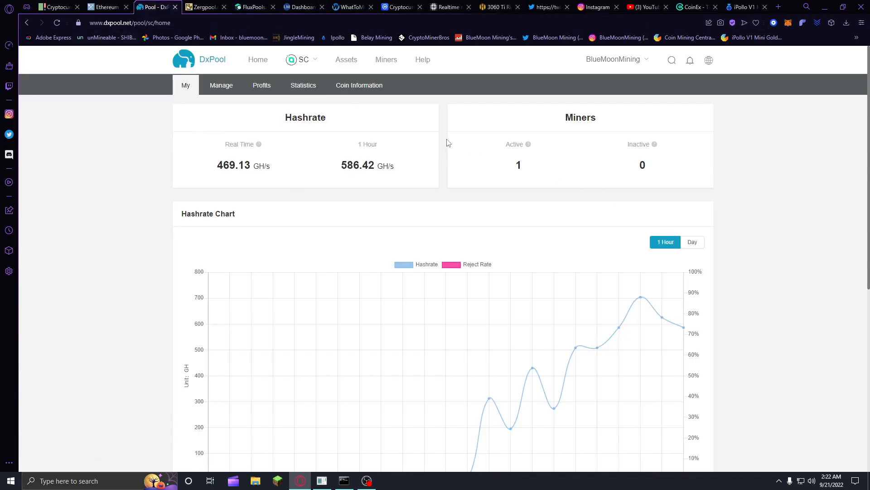
pyautogui.moveTo(374, 200)
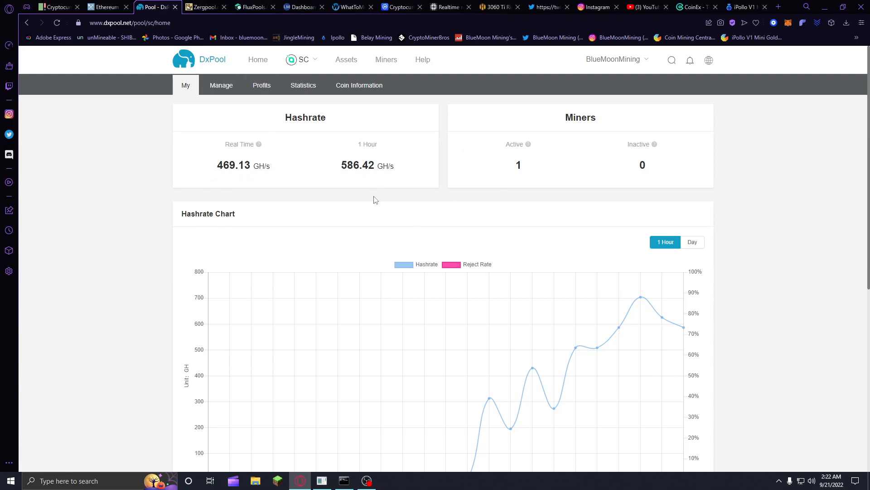
pyautogui.moveTo(372, 192)
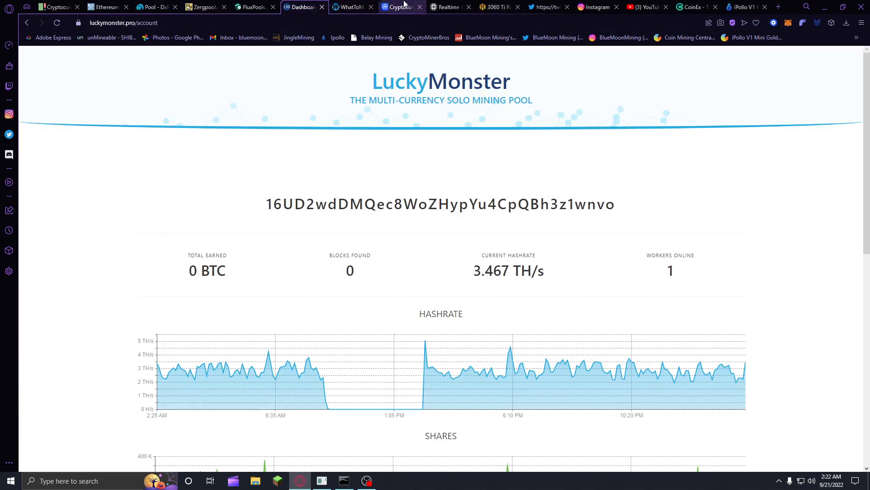
# - Go to the CoinMarketCap homepage and bring up the coin search with trending coins and recent searches
pyautogui.click(402, 7)
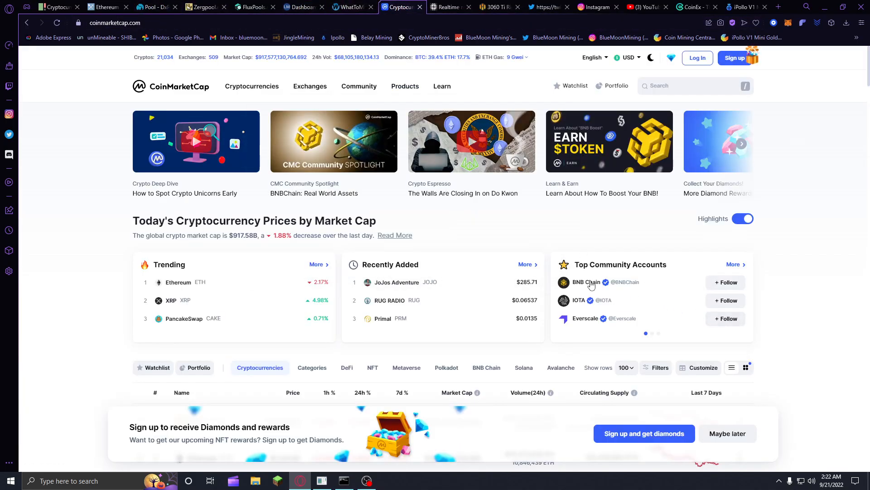
pyautogui.scroll(-3)
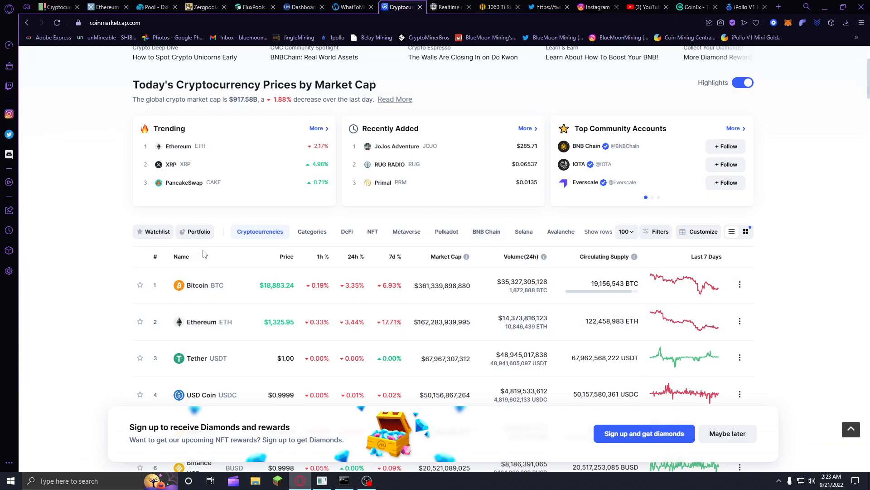
pyautogui.scroll(3)
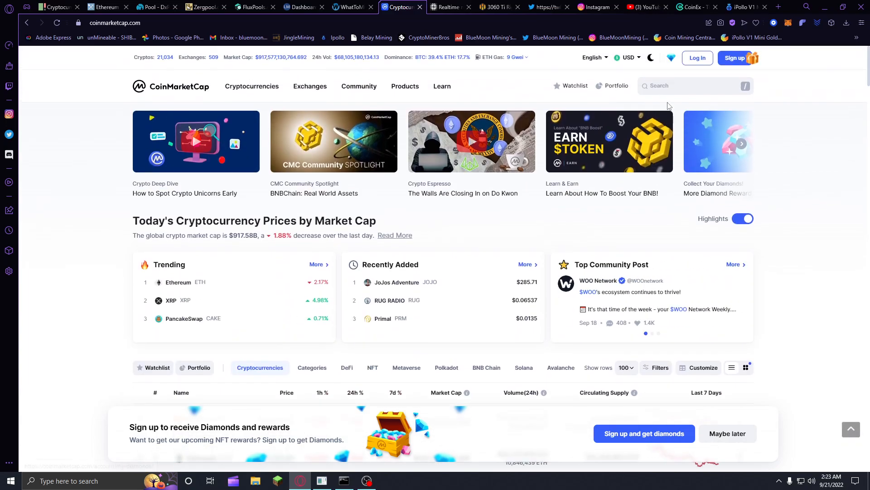
pyautogui.click(694, 85)
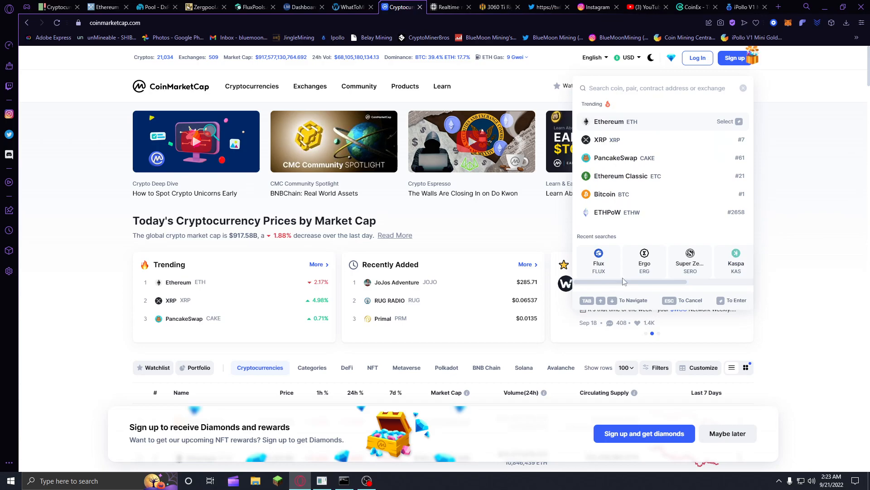
# - Check the Flux, Ergo and Ravencoin price pages via the search's recent searches
pyautogui.click(598, 259)
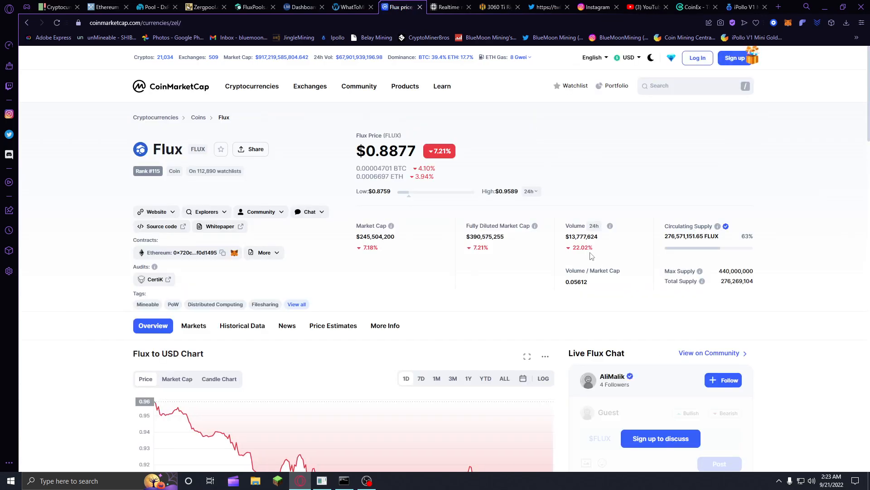
pyautogui.moveTo(288, 117)
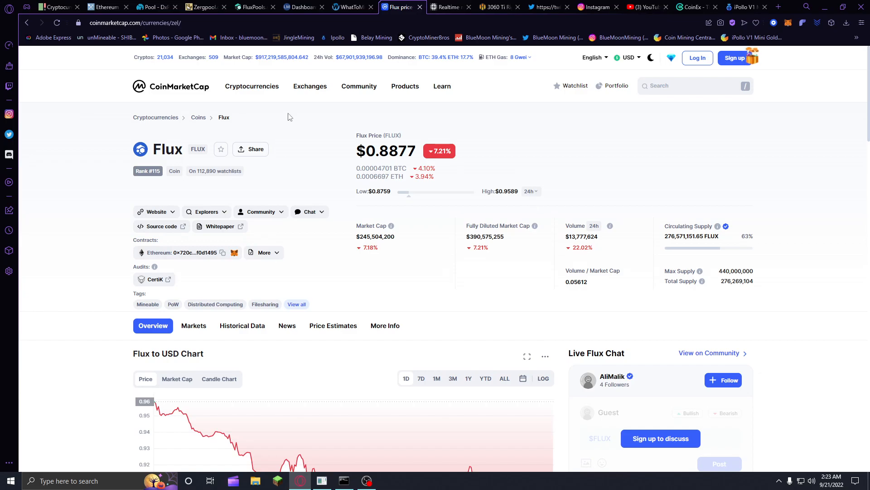
pyautogui.moveTo(280, 113)
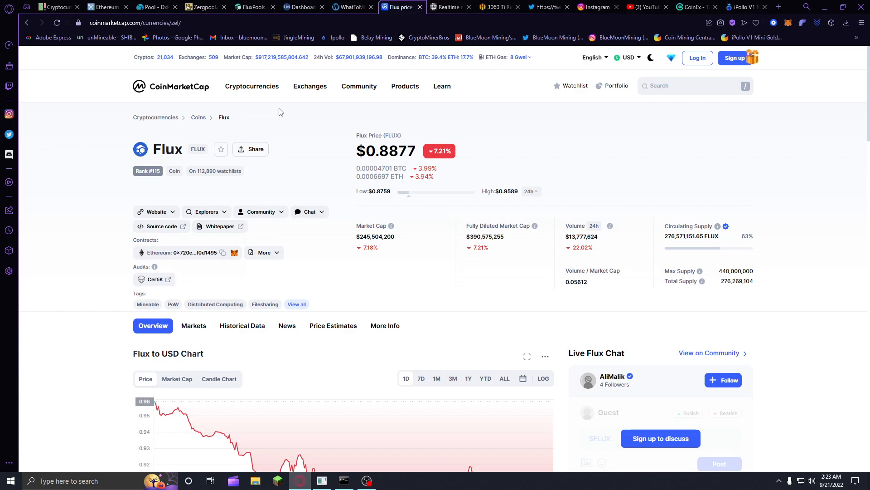
pyautogui.moveTo(408, 165)
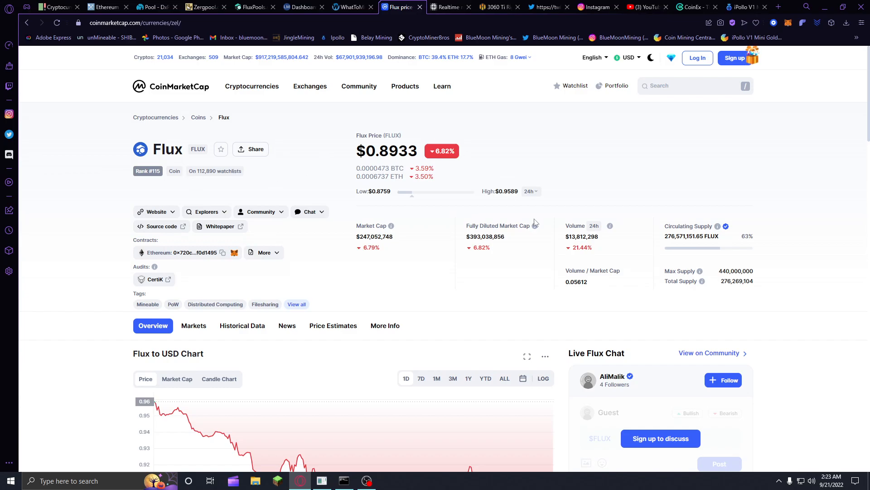
pyautogui.click(694, 85)
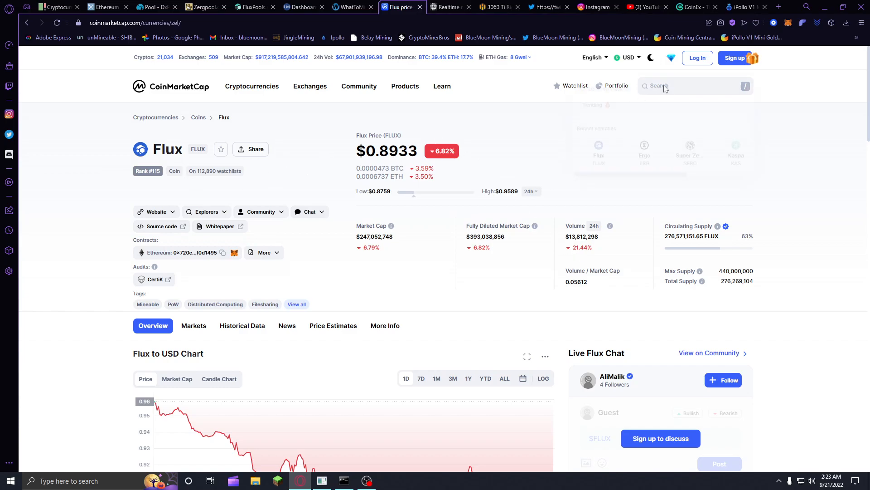
pyautogui.click(645, 150)
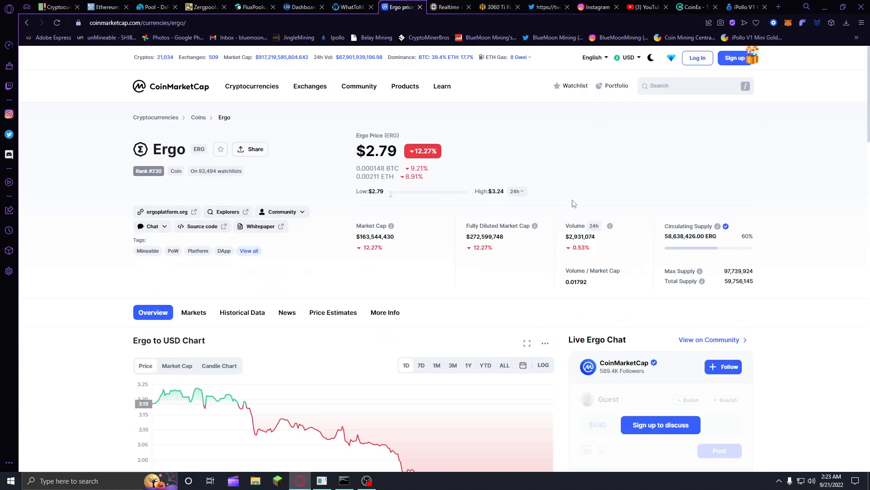
pyautogui.click(693, 85)
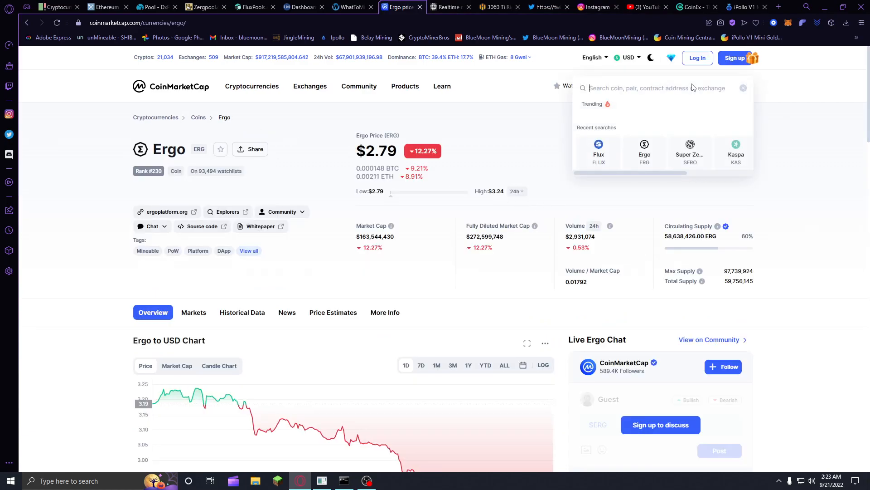
pyautogui.click(638, 88)
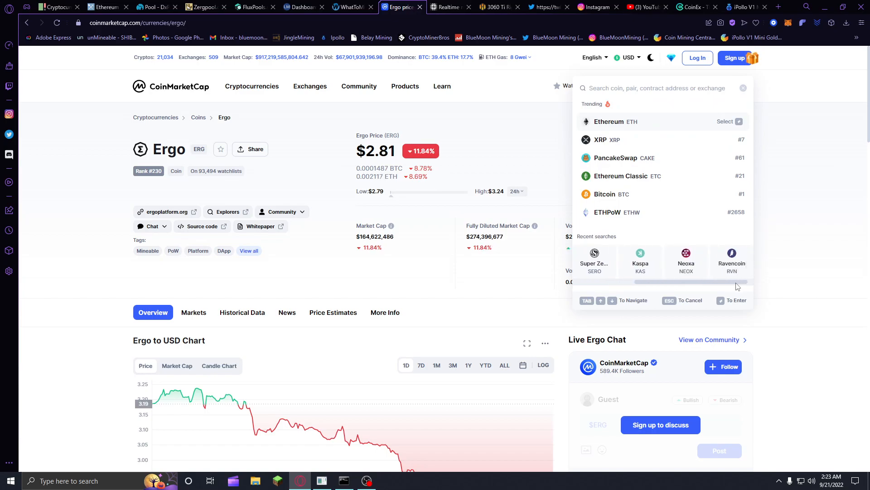
pyautogui.click(730, 258)
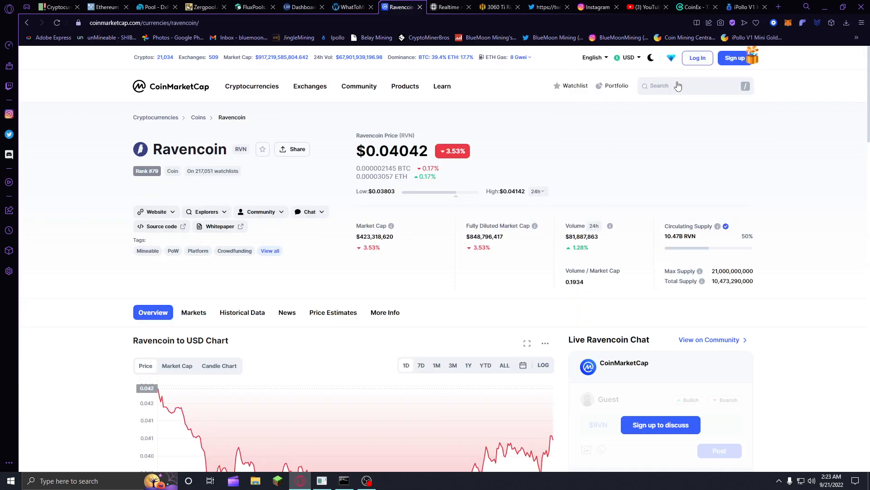
# - Check the Neoxa price page, return to the rankings homepage, then switch to the Ethereum Classic pool list
pyautogui.click(661, 86)
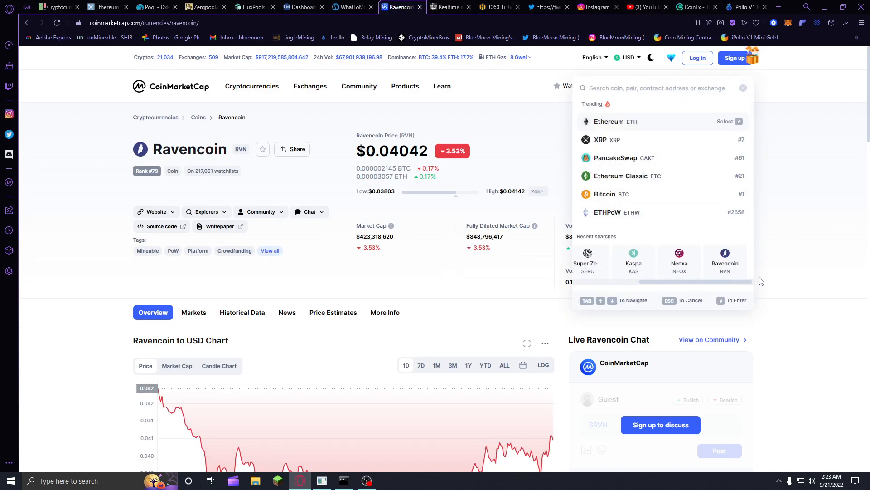
pyautogui.click(679, 261)
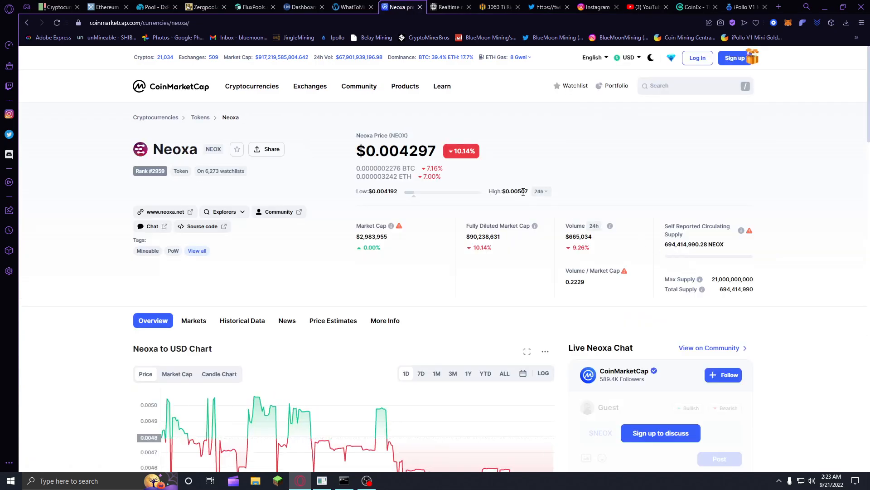
pyautogui.moveTo(180, 86)
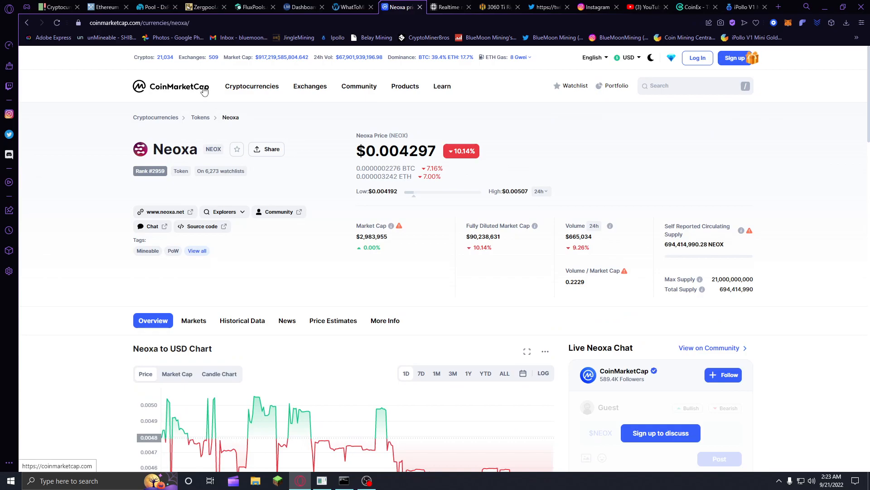
pyautogui.click(171, 87)
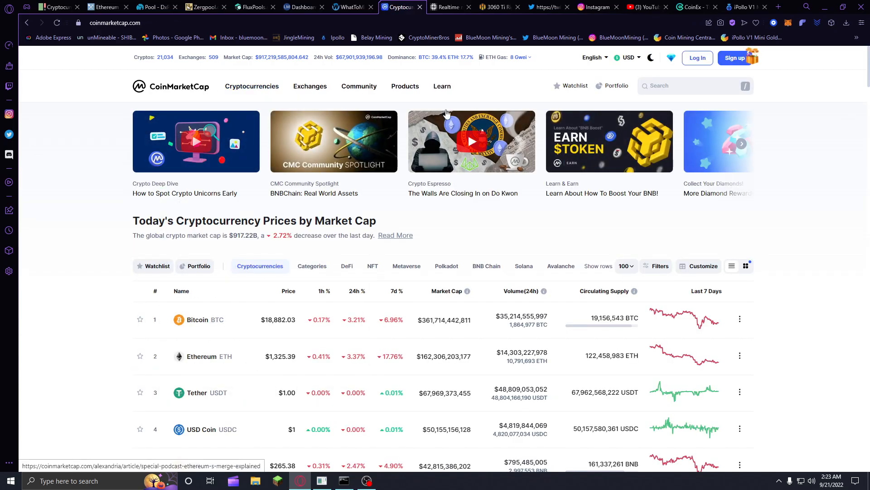
pyautogui.scroll(-3)
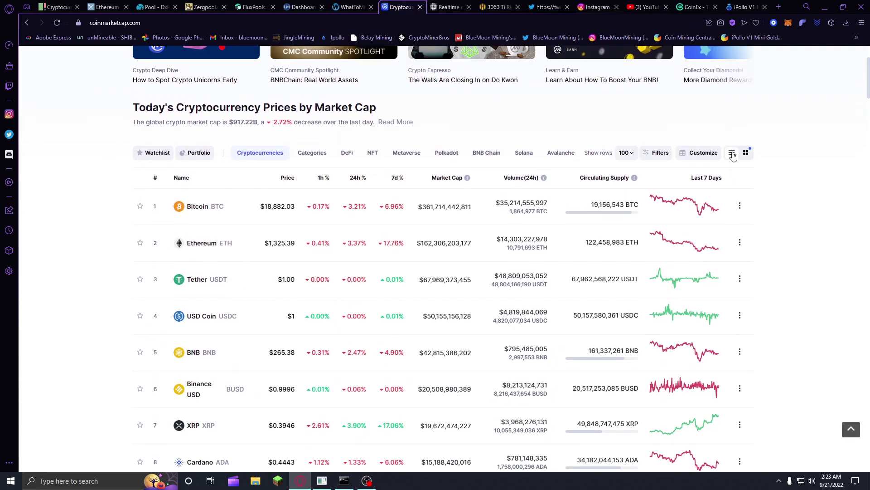
pyautogui.scroll(3)
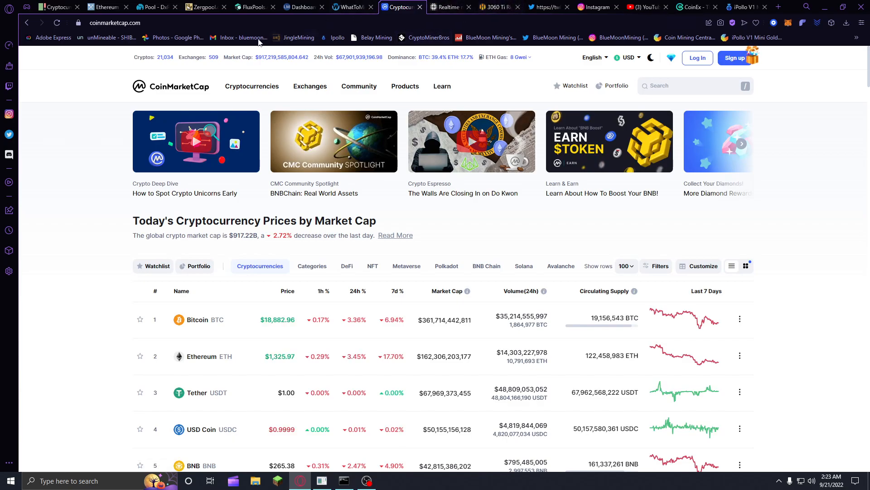
pyautogui.click(106, 6)
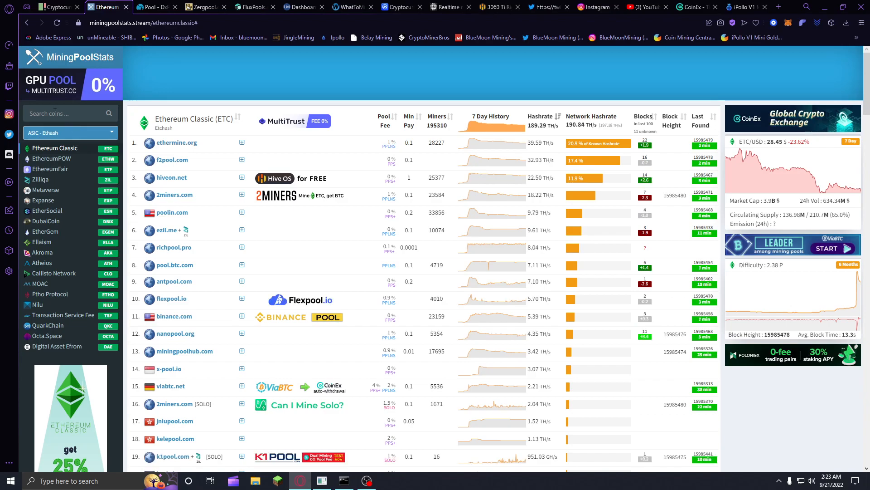
pyautogui.moveTo(198, 108)
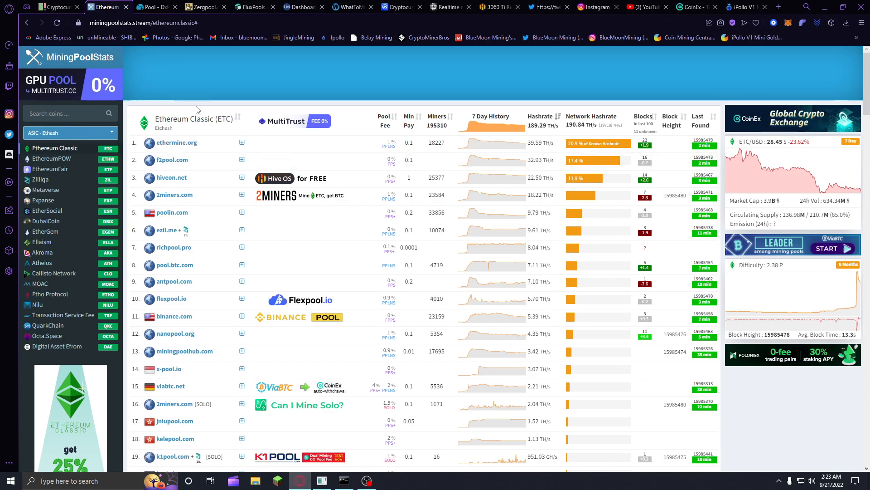
pyautogui.moveTo(456, 186)
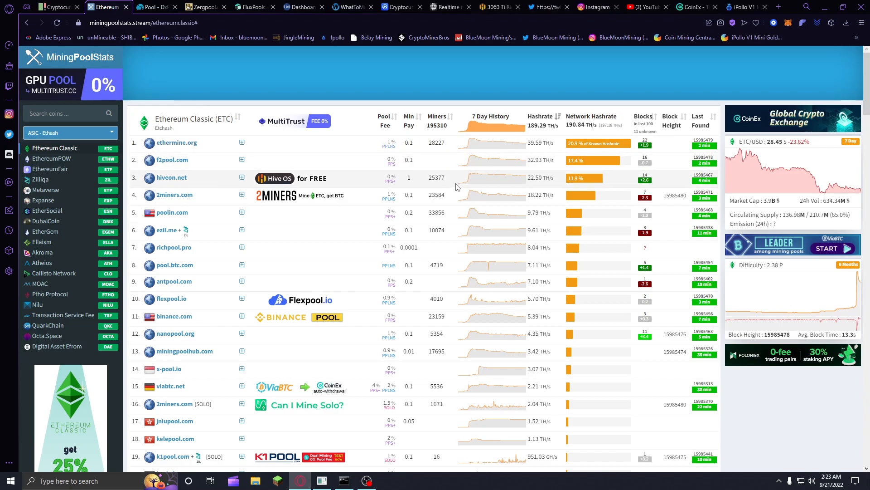
pyautogui.moveTo(479, 175)
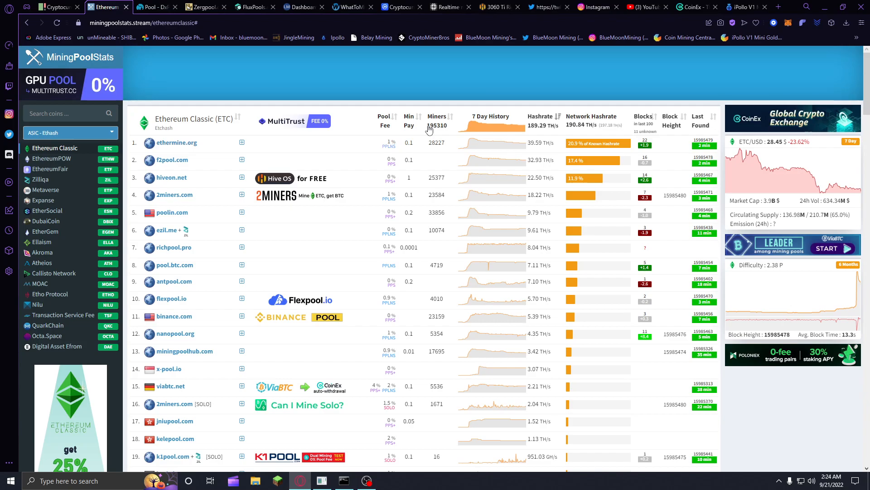
pyautogui.moveTo(429, 129)
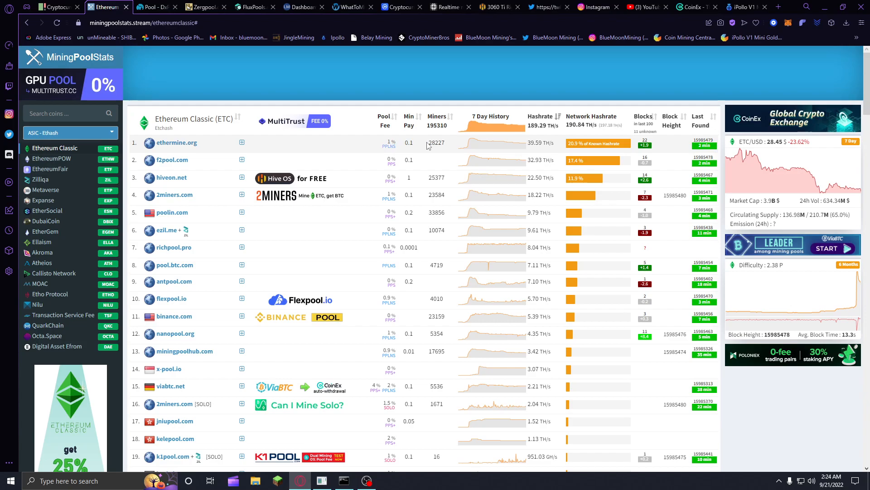
pyautogui.moveTo(415, 154)
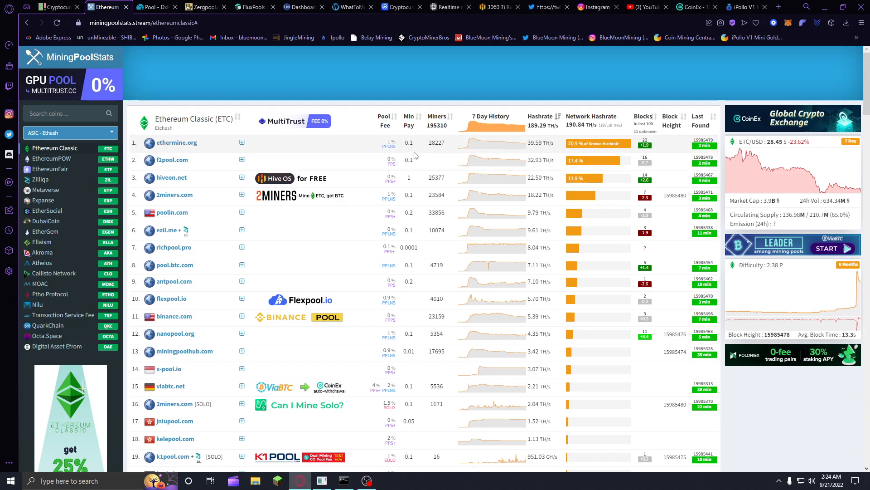
pyautogui.moveTo(379, 149)
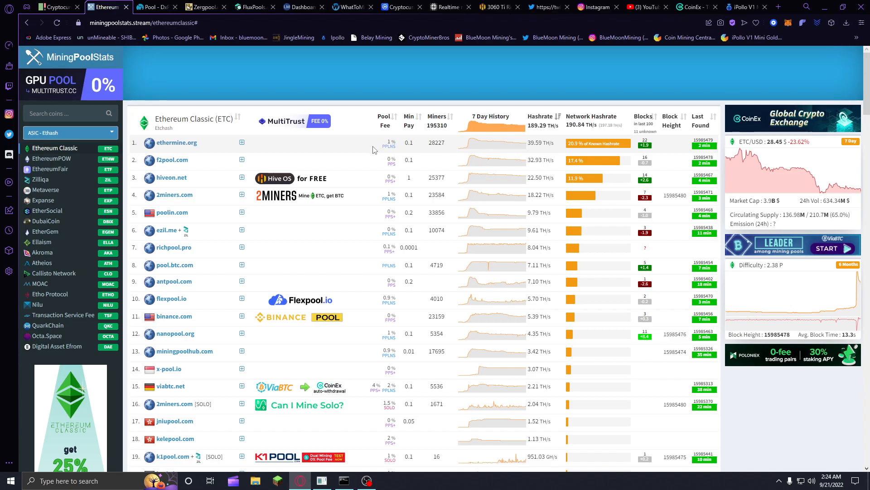
pyautogui.moveTo(337, 126)
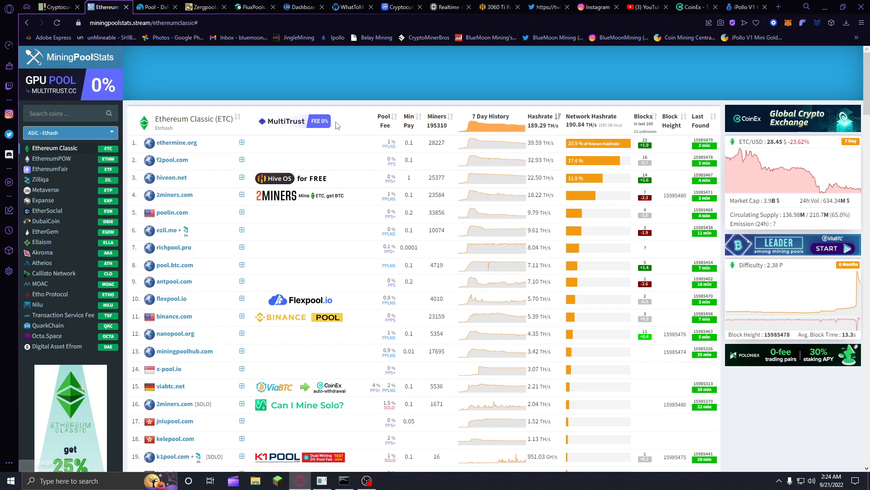